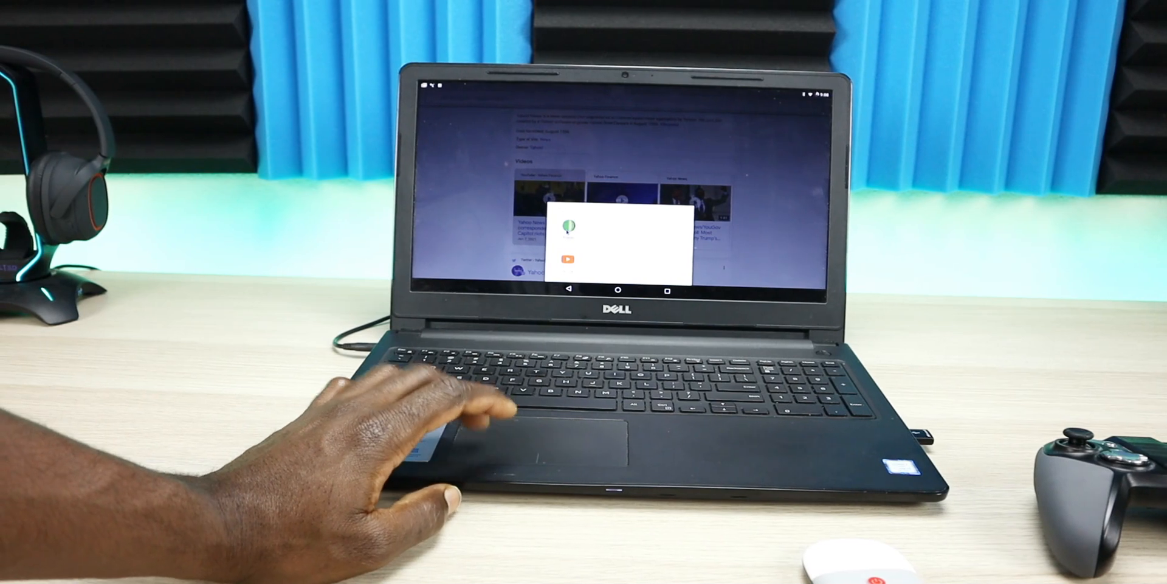
# Subscribe to the Triple M channel and turn on all-video bell notifications.
pyautogui.click(575, 260)
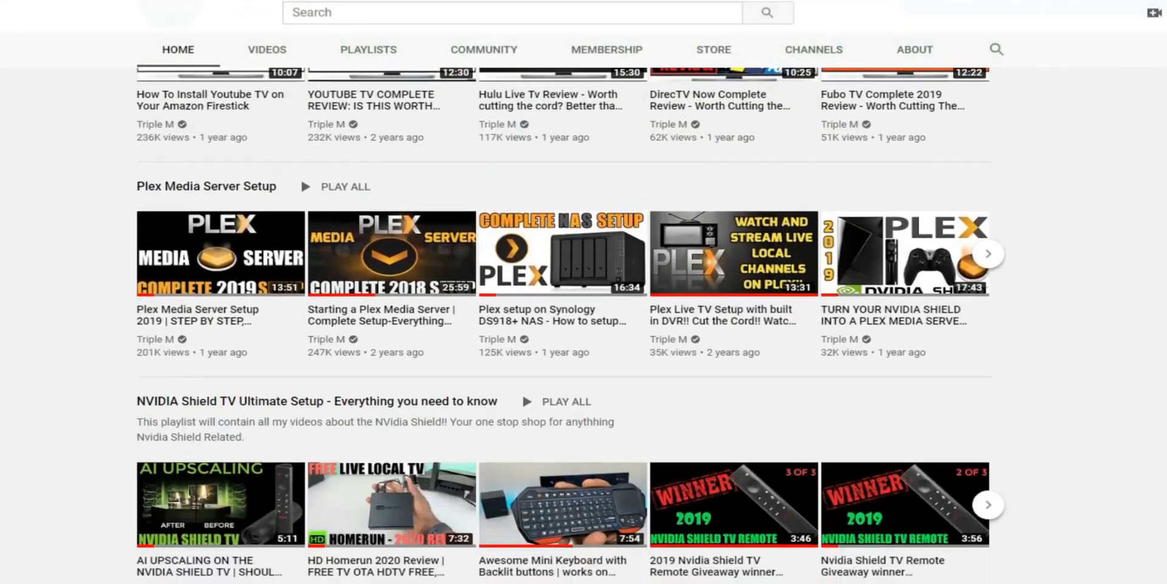
pyautogui.scroll(-3)
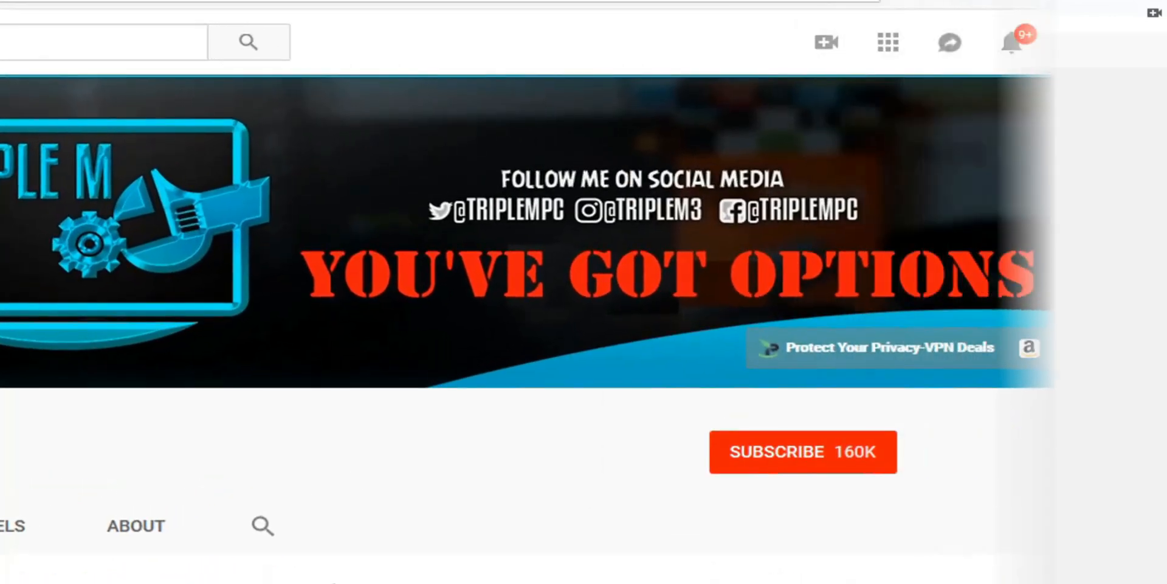
pyautogui.click(803, 451)
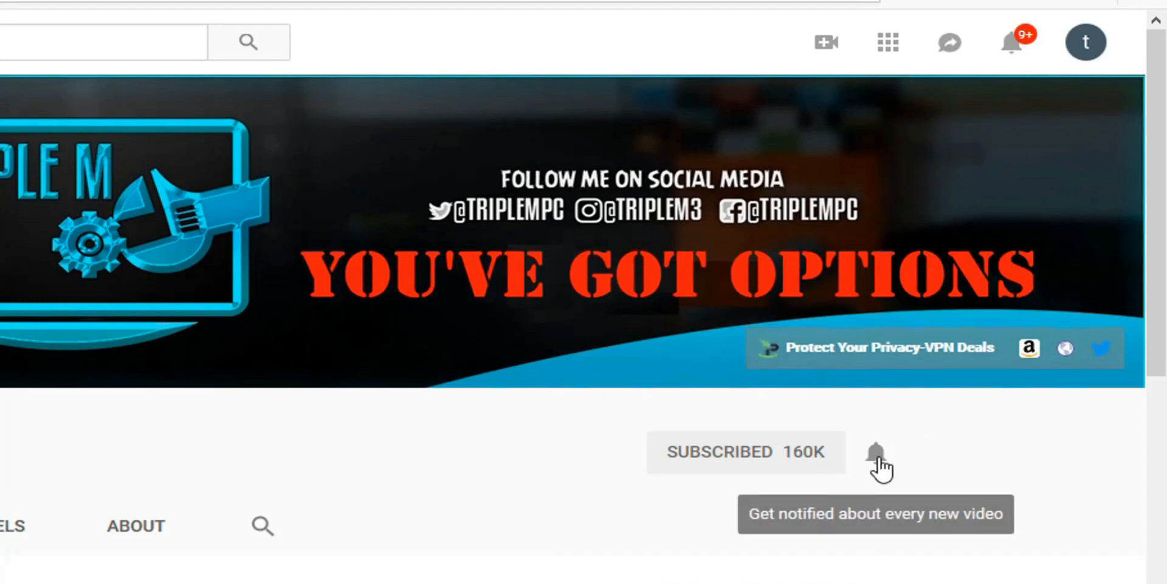
pyautogui.click(877, 452)
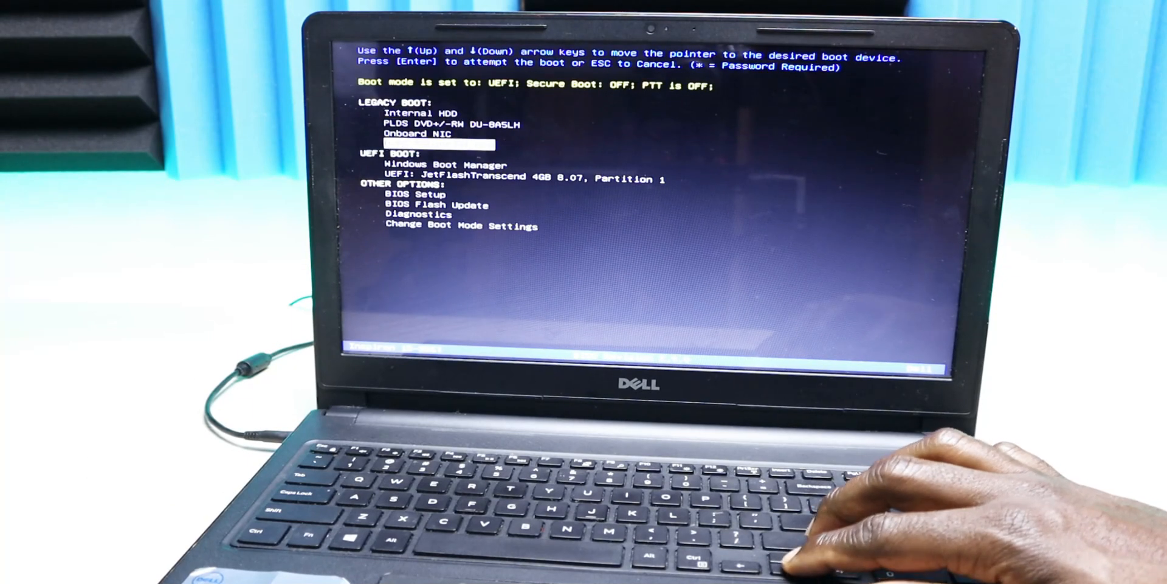
# Boot from the UEFI JetFlash Transcend USB entry and reach Create/Modify partitions drive choice.
pyautogui.press('enter')
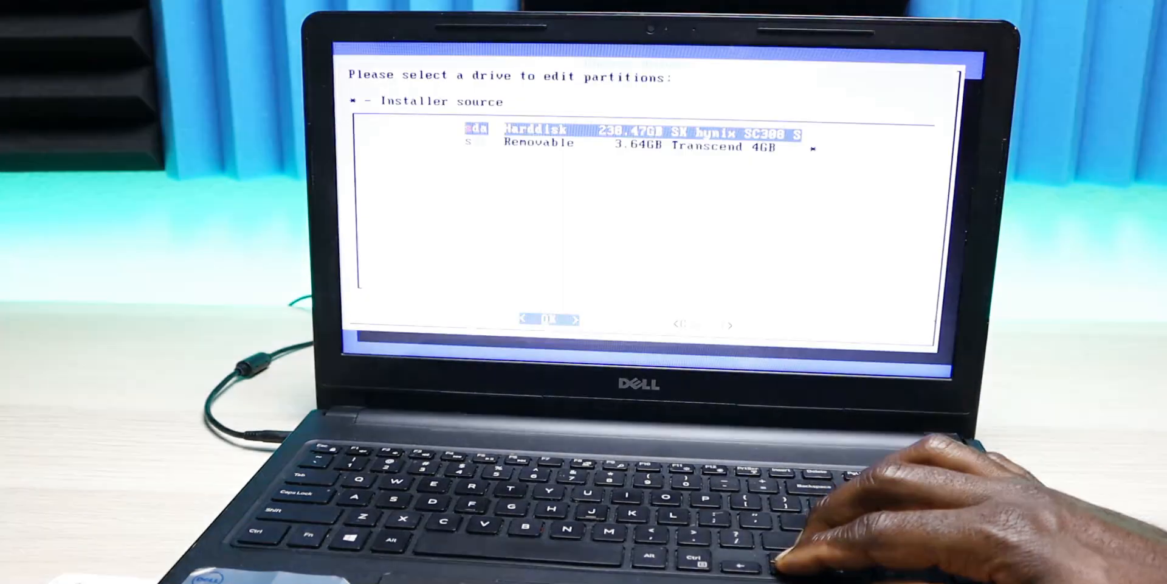
pyautogui.press('enter')
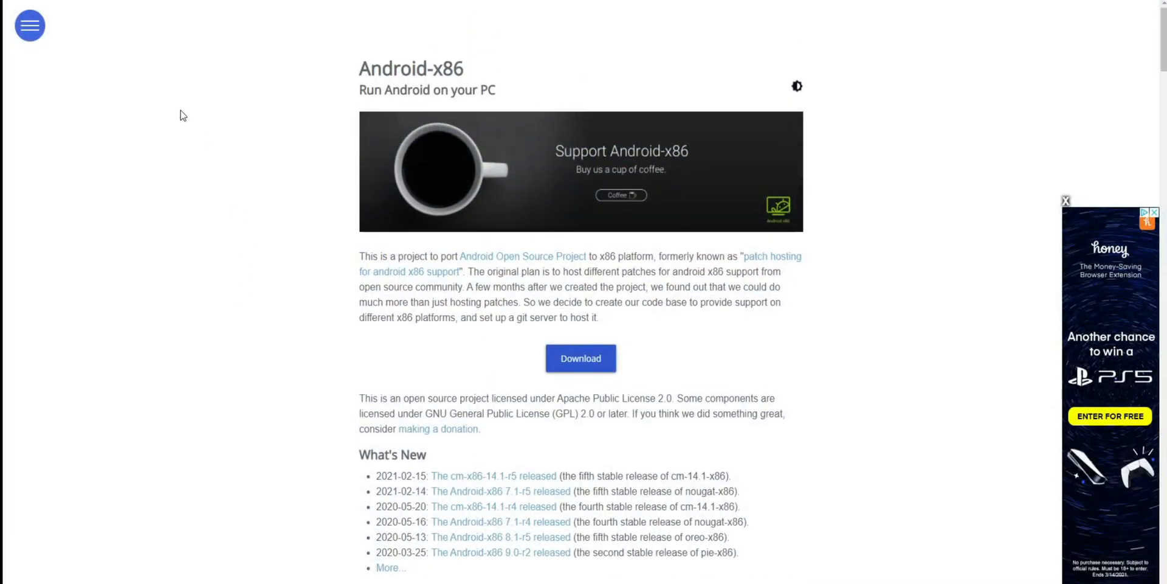
pyautogui.moveTo(124, 92)
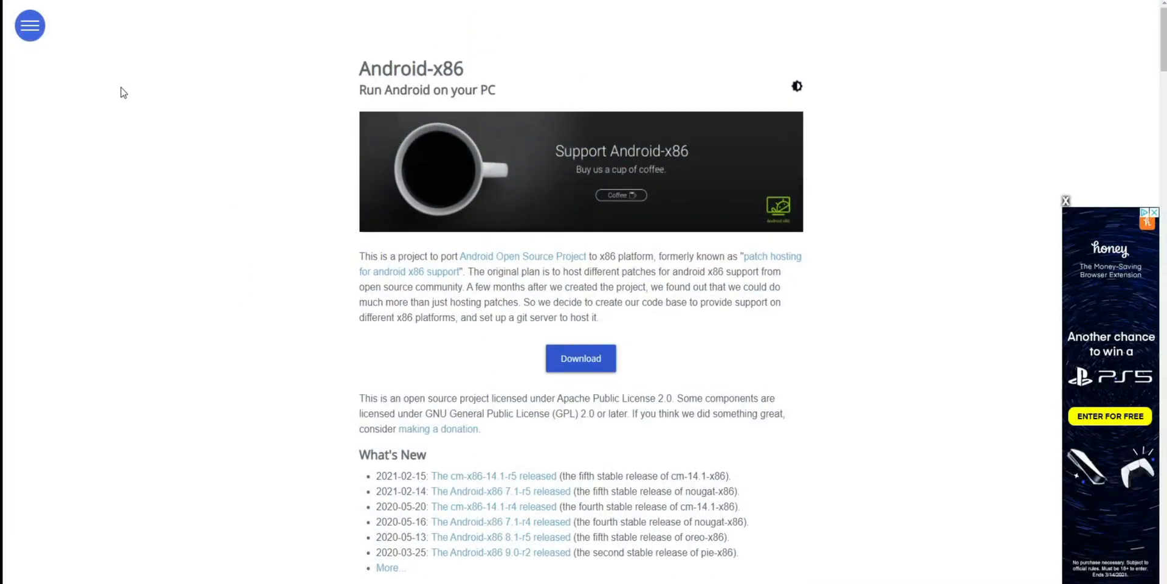
pyautogui.moveTo(186, 311)
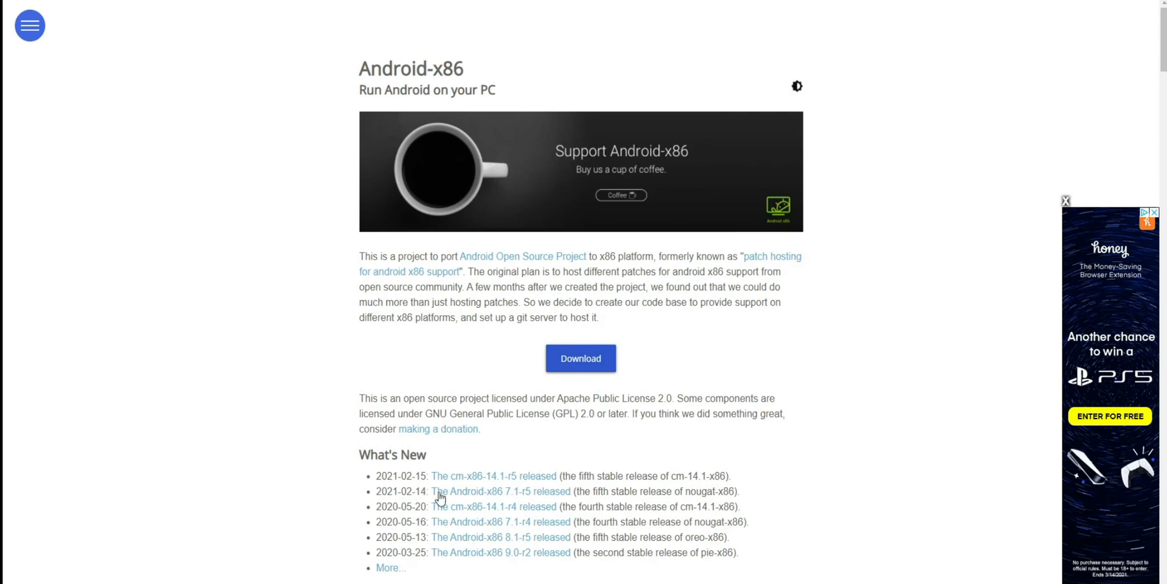
pyautogui.moveTo(444, 517)
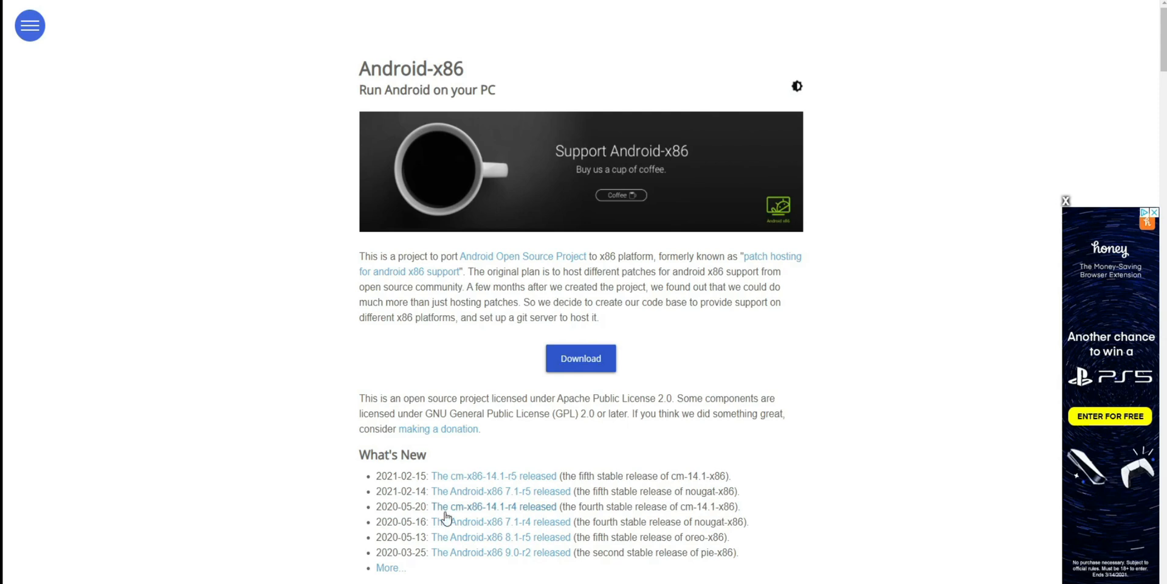
pyautogui.moveTo(358, 361)
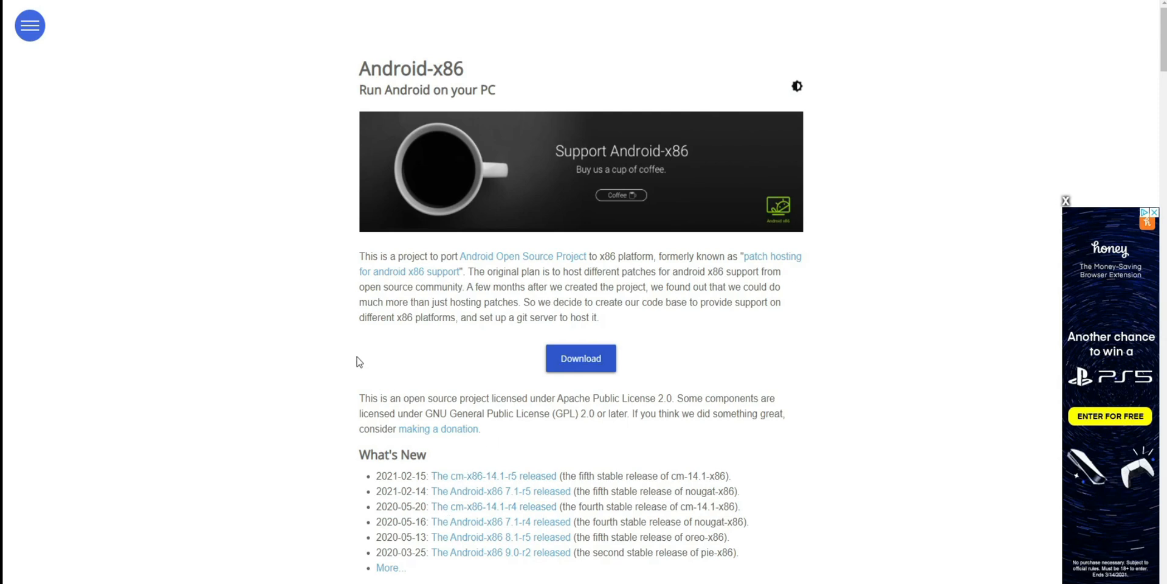
pyautogui.moveTo(209, 175)
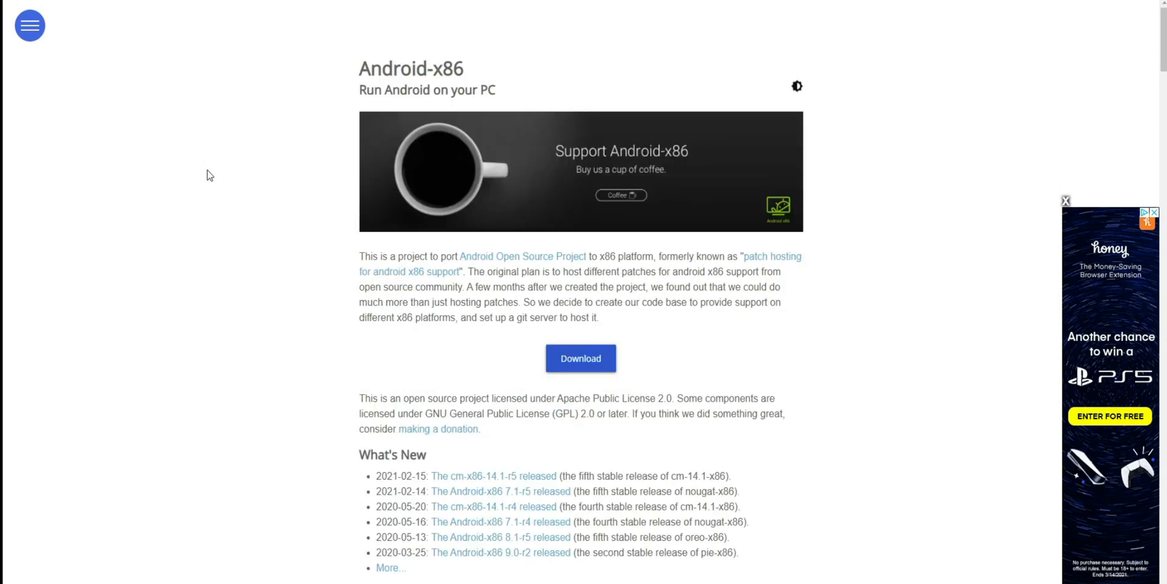
# Open 'The cm-x86-14.1-r5 released' note under What's New on android-x86.org.
pyautogui.scroll(-3)
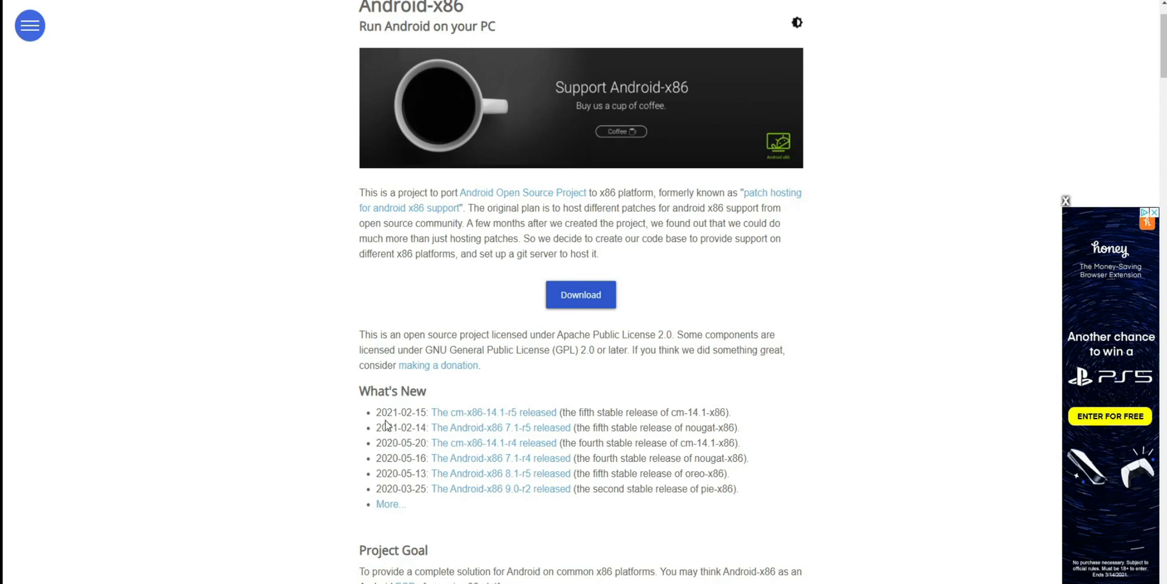
pyautogui.moveTo(651, 409)
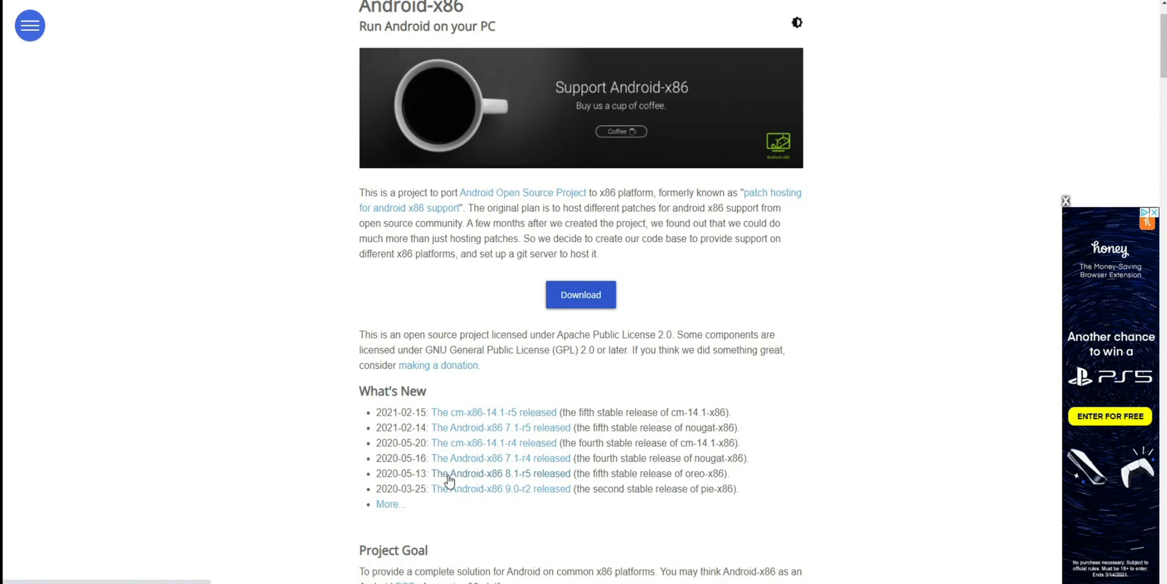
pyautogui.moveTo(509, 511)
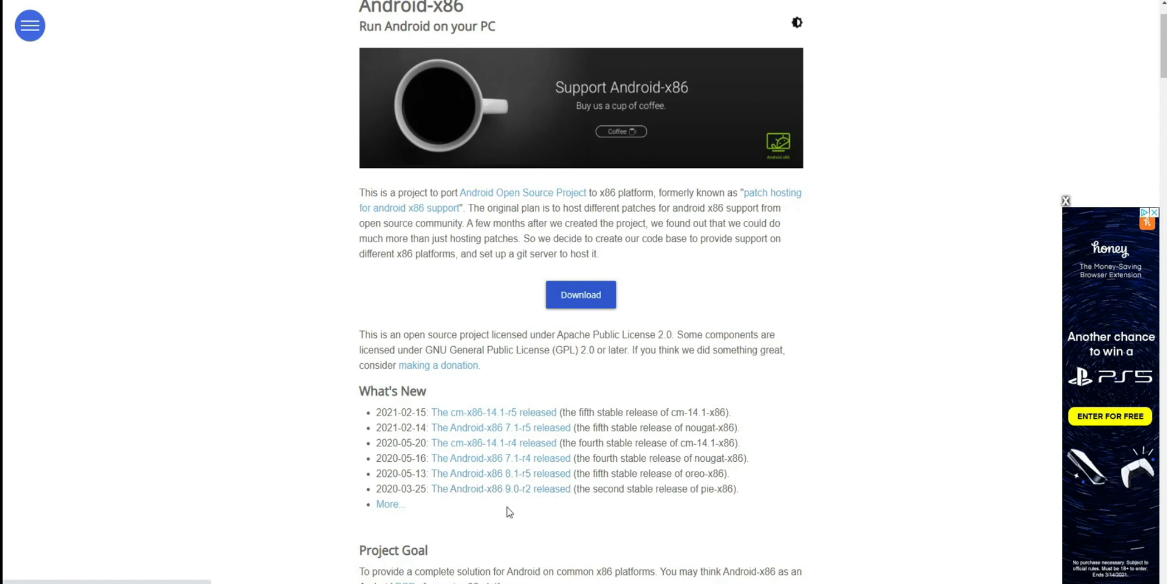
pyautogui.moveTo(465, 417)
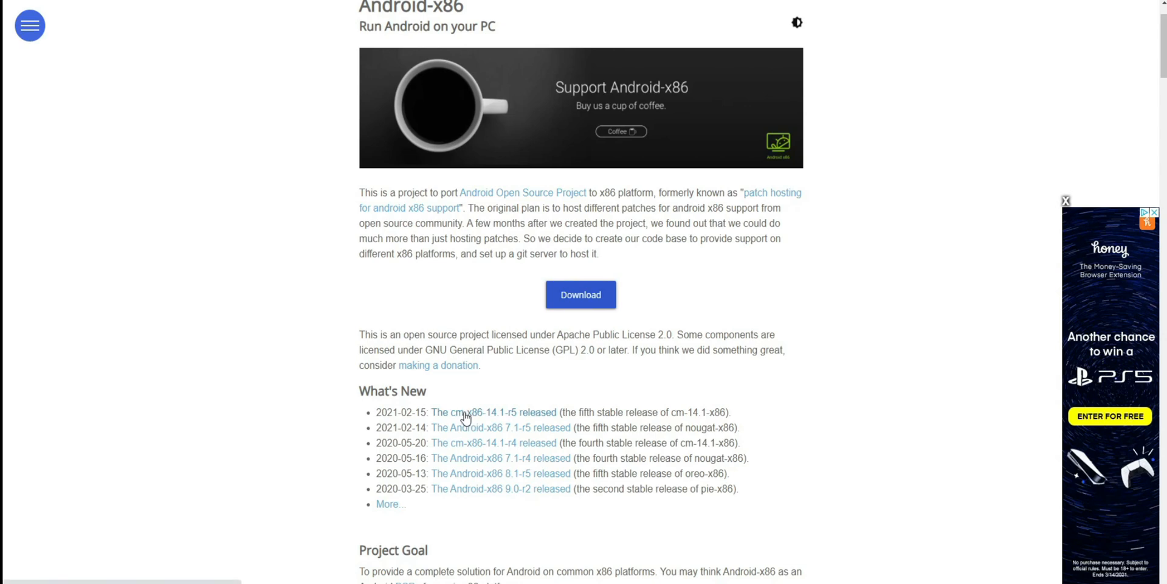
pyautogui.click(487, 413)
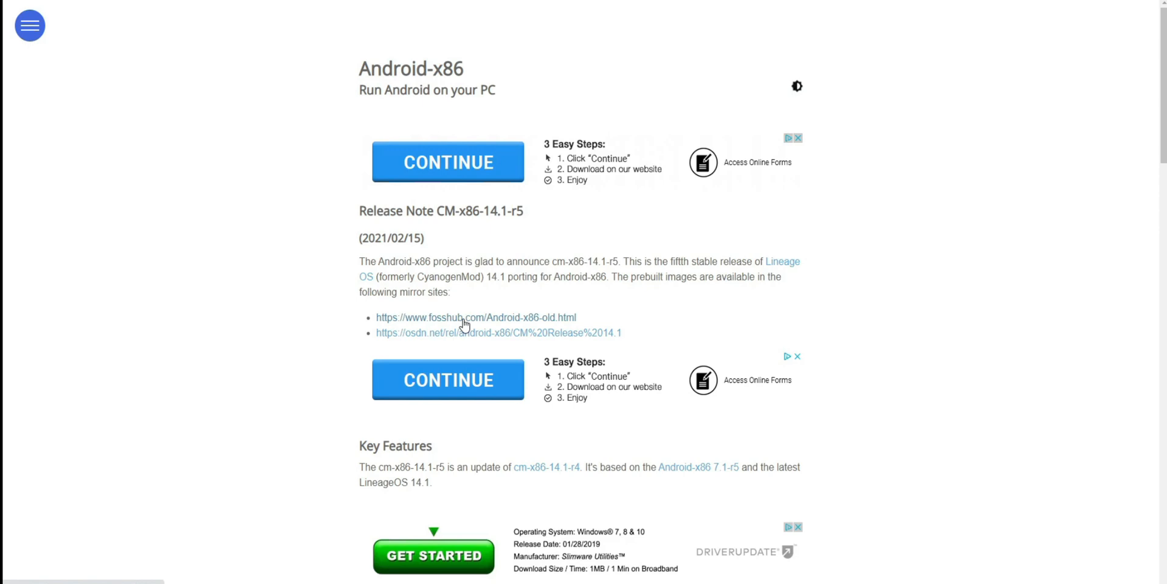
# Download the '[vcm-14.1-r5] Android-x86 64-bit ISO file' from the FossHub mirror.
pyautogui.click(475, 318)
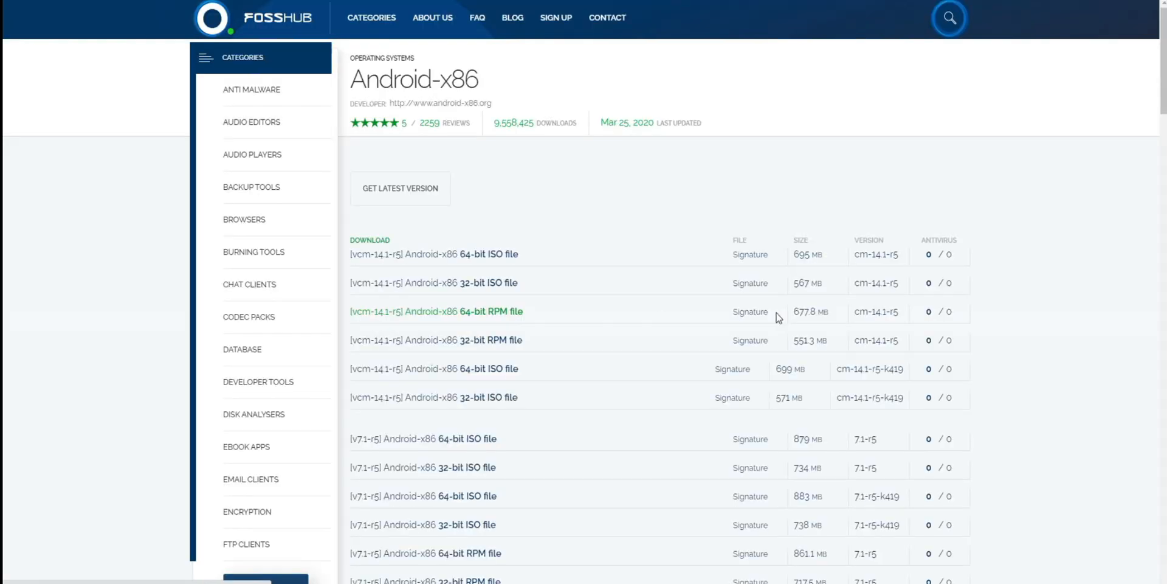
pyautogui.scroll(-3)
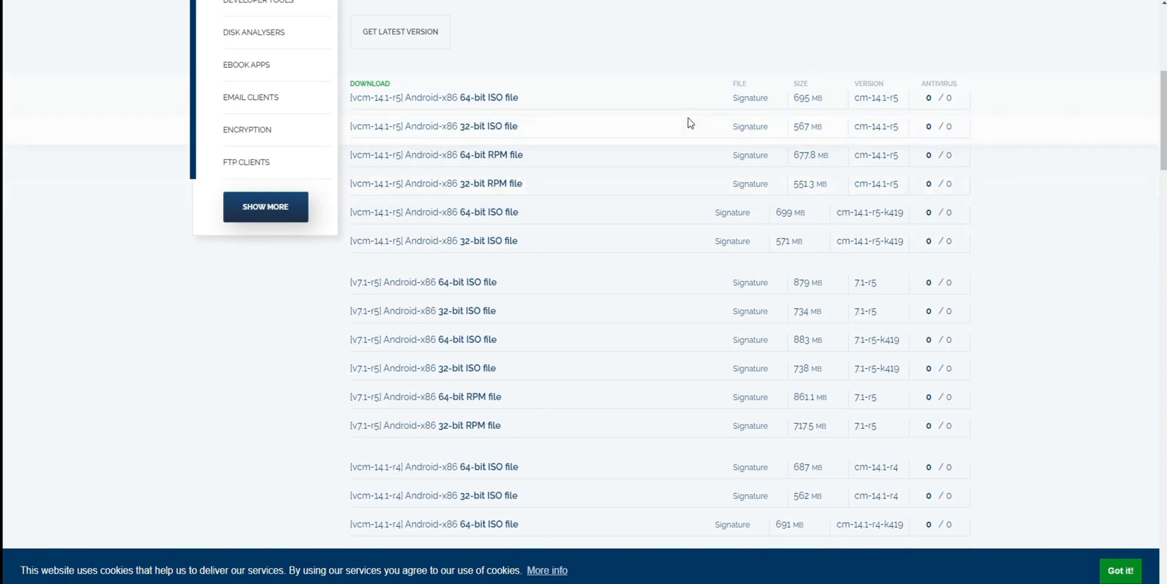
pyautogui.moveTo(484, 97)
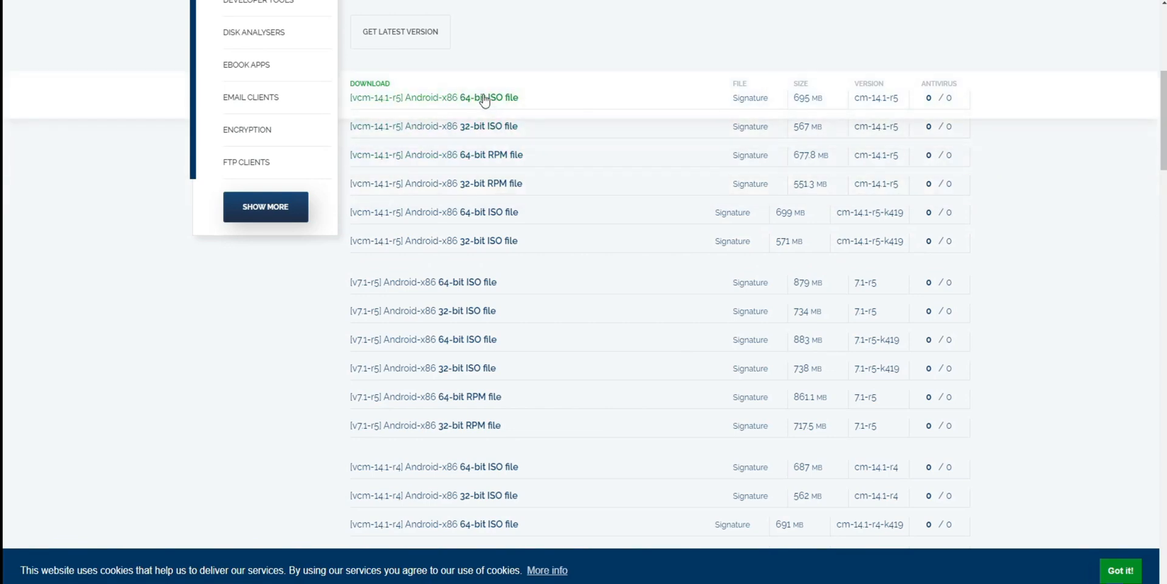
pyautogui.moveTo(493, 126)
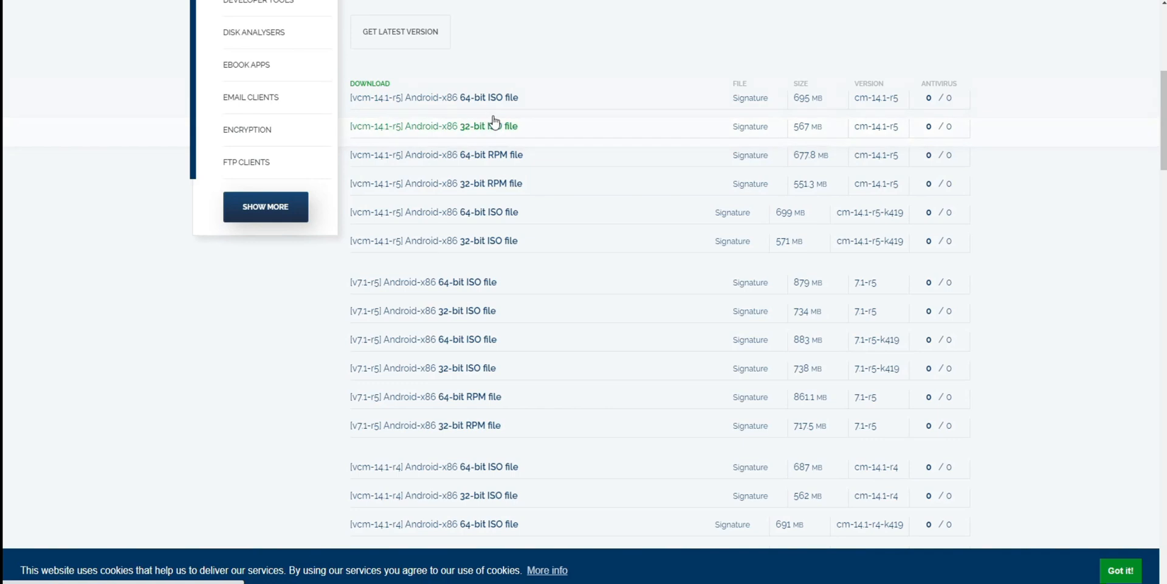
pyautogui.moveTo(497, 100)
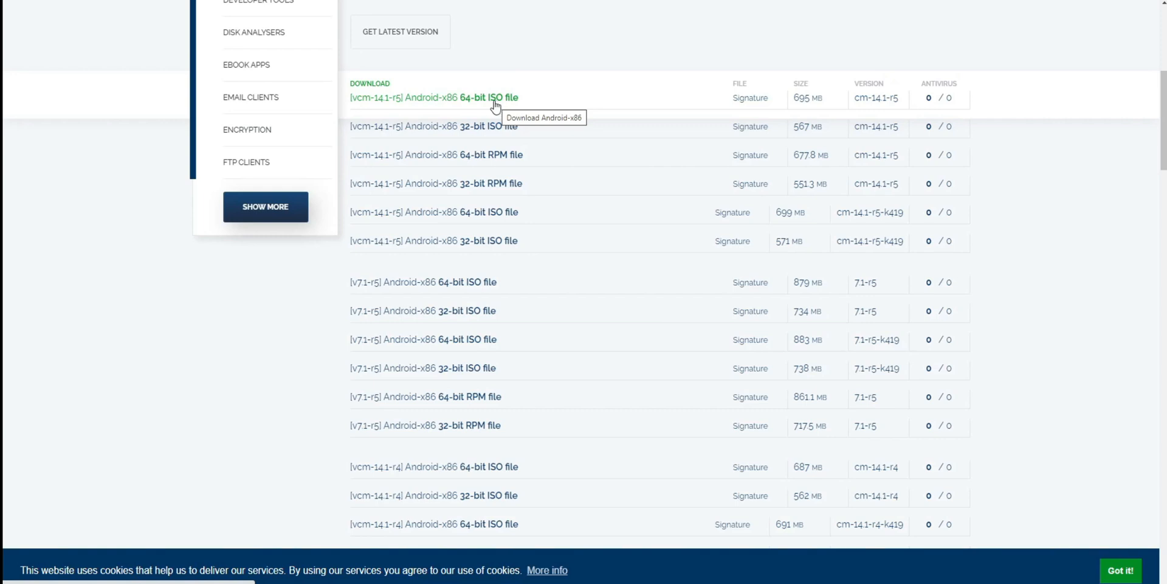
pyautogui.moveTo(460, 98)
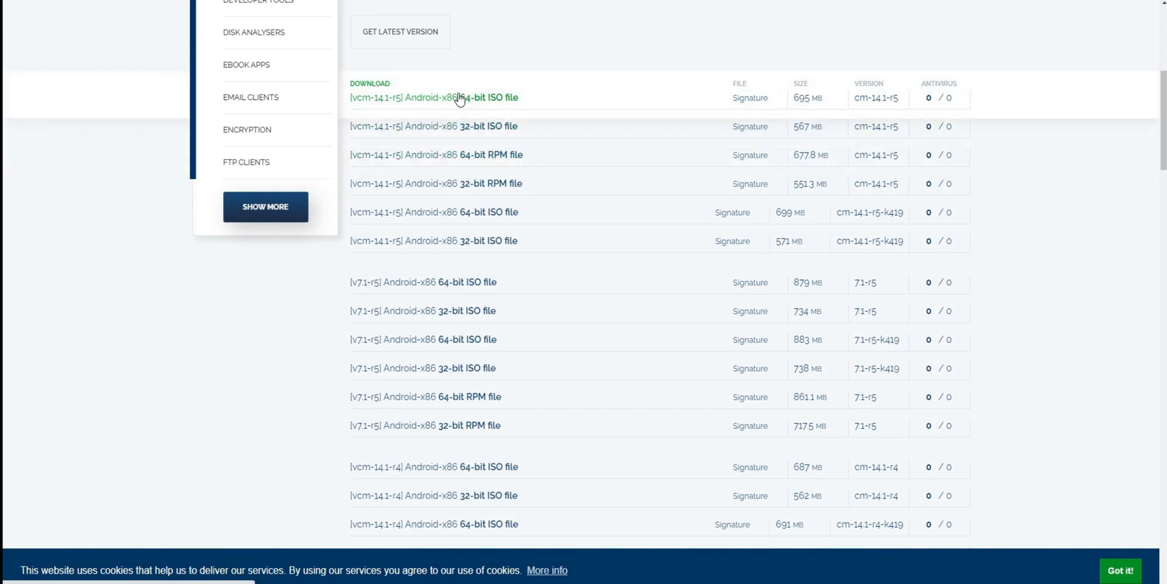
pyautogui.click(434, 97)
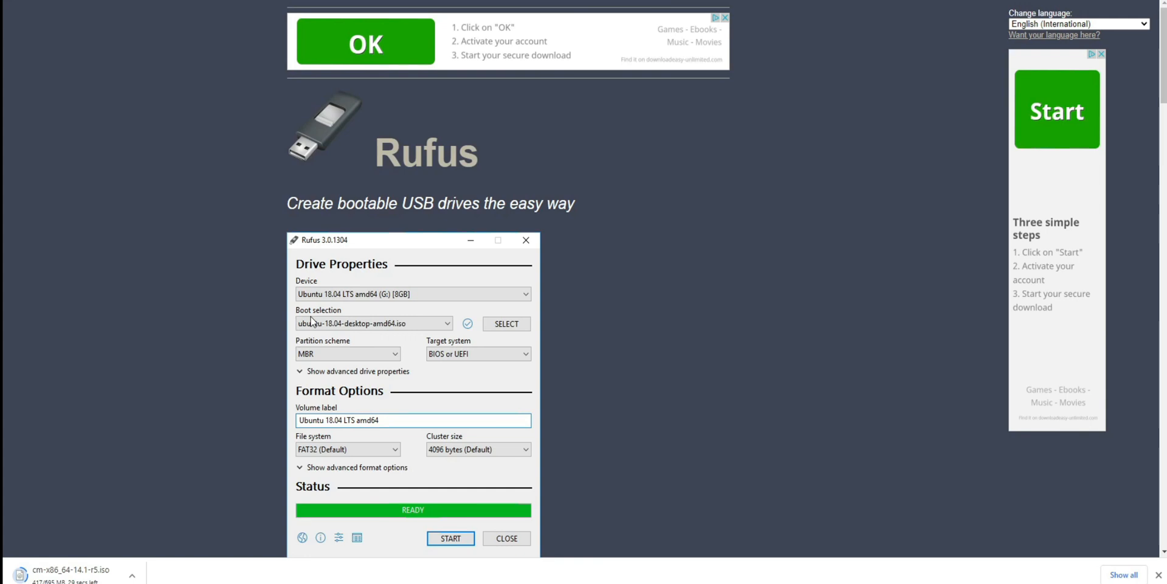
pyautogui.scroll(-3)
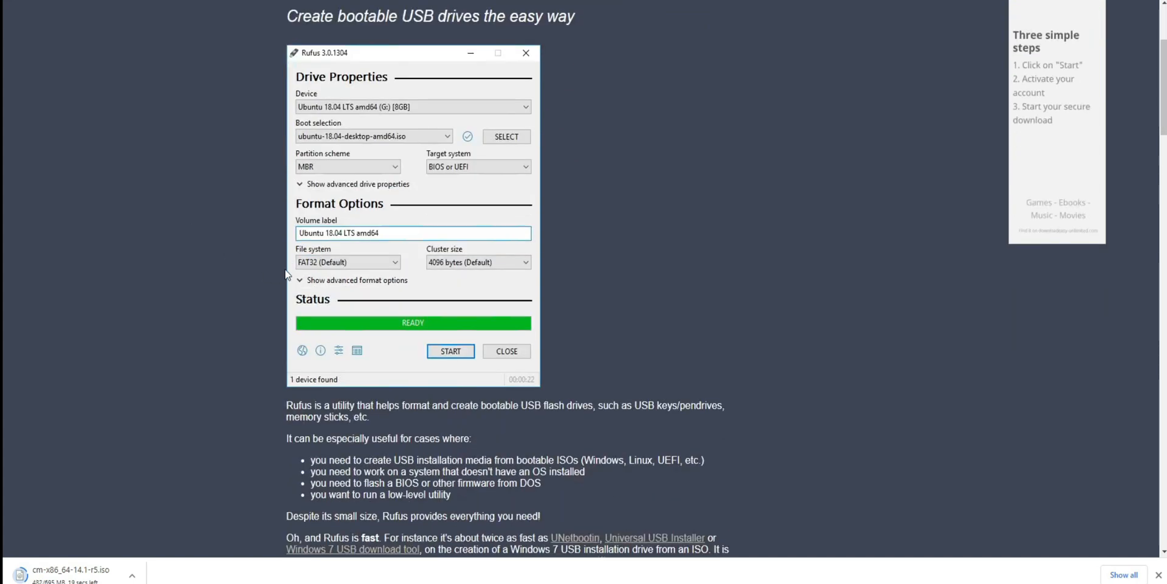
pyautogui.scroll(-3)
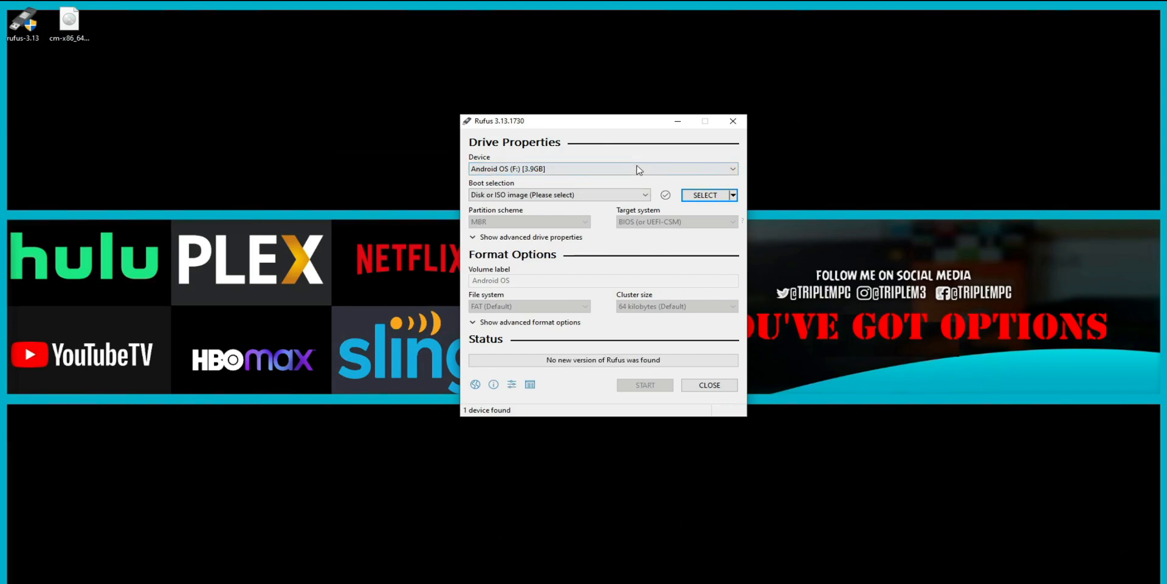
# Target the 3.9 GB Android OS USB drive, load cm-x86_64-14.1-r5.iso with MBR/FAT32 defaults, and start writing.
pyautogui.click(603, 168)
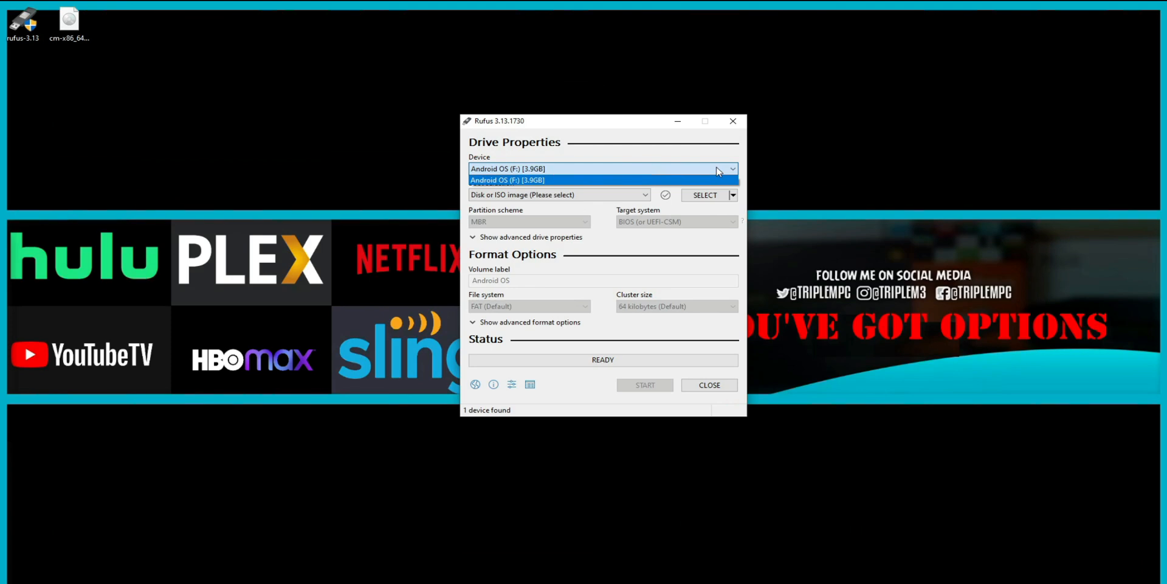
pyautogui.click(507, 180)
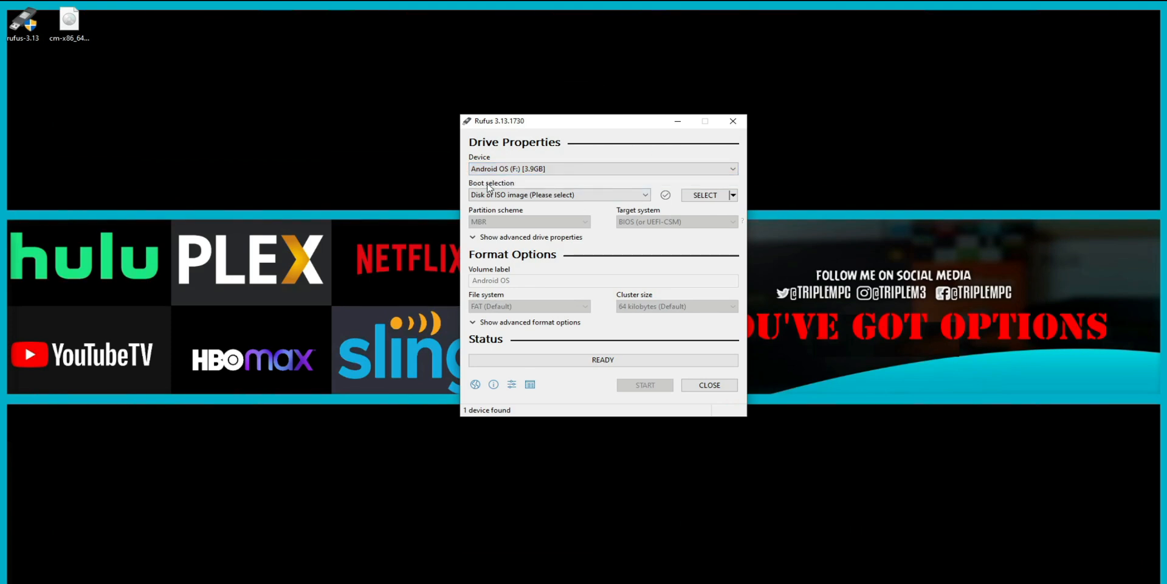
pyautogui.moveTo(67, 49)
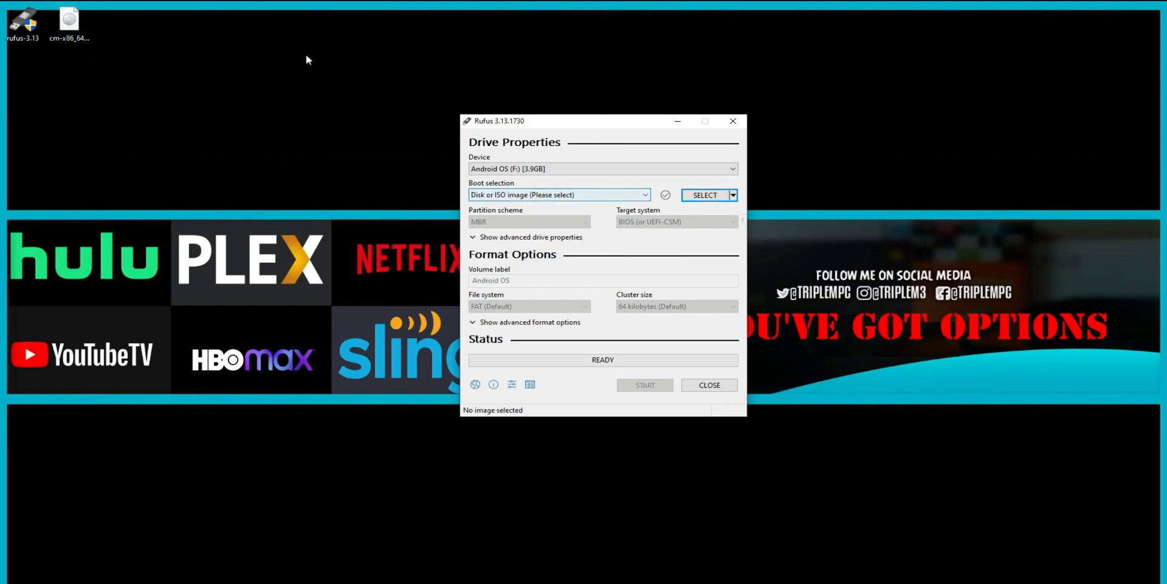
pyautogui.click(68, 19)
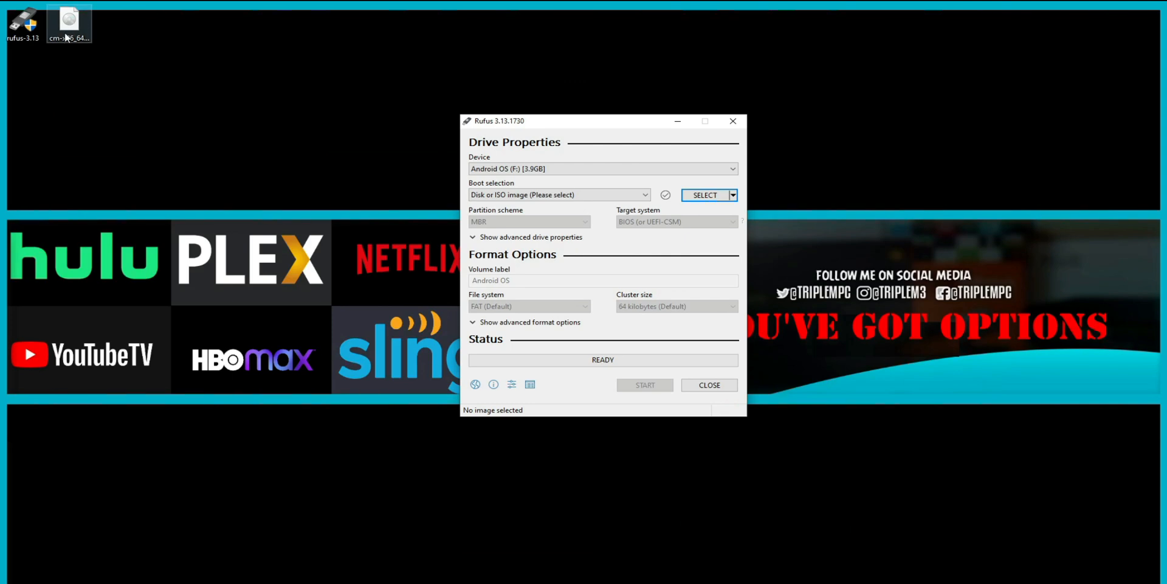
pyautogui.moveTo(482, 202)
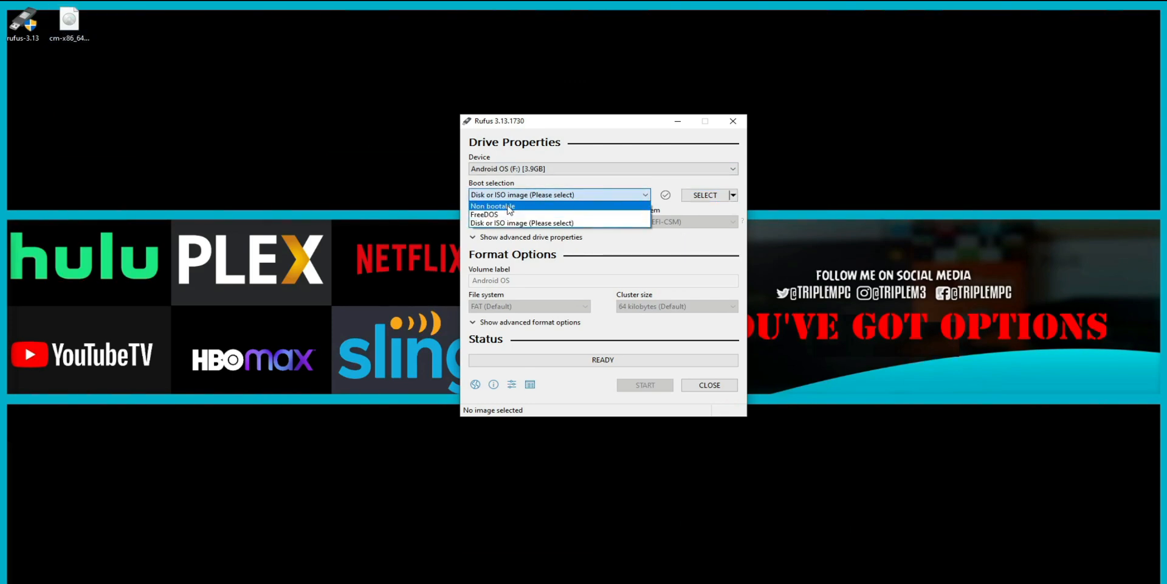
pyautogui.moveTo(522, 222)
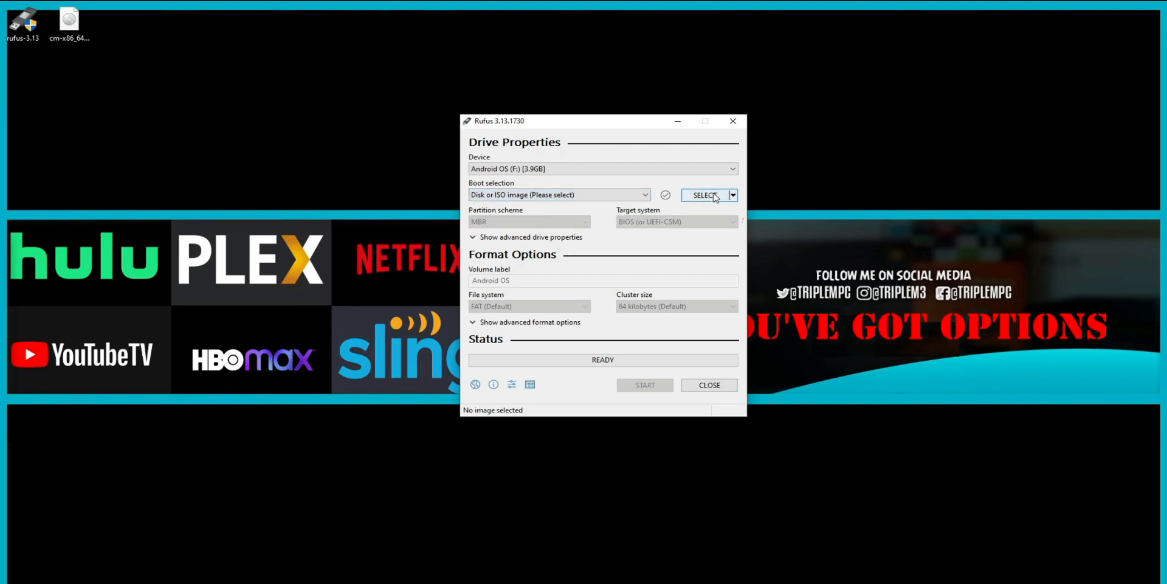
pyautogui.moveTo(704, 195)
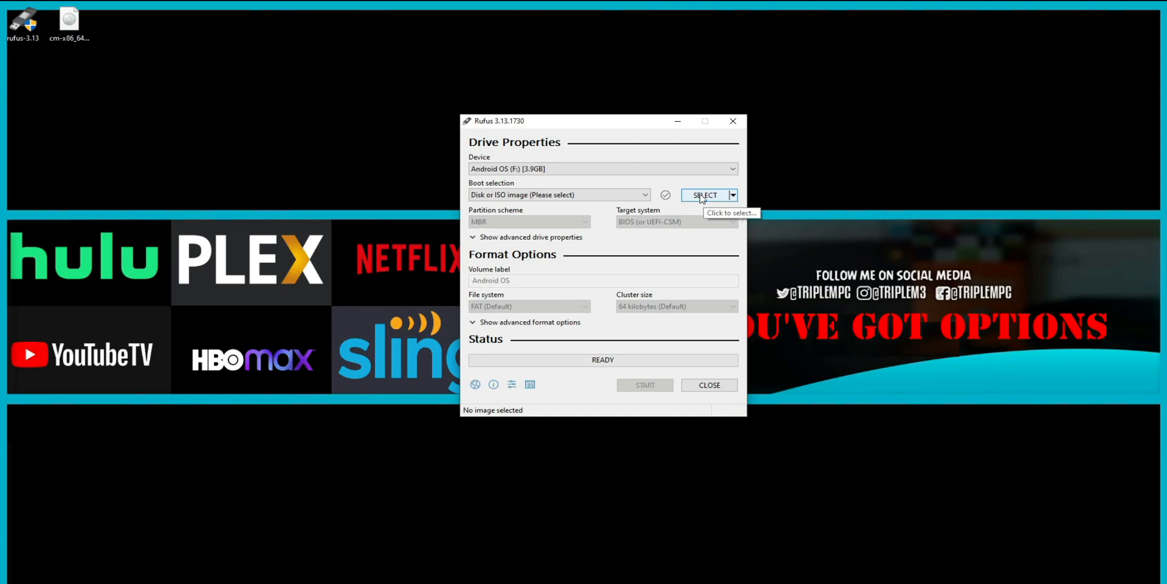
pyautogui.click(705, 195)
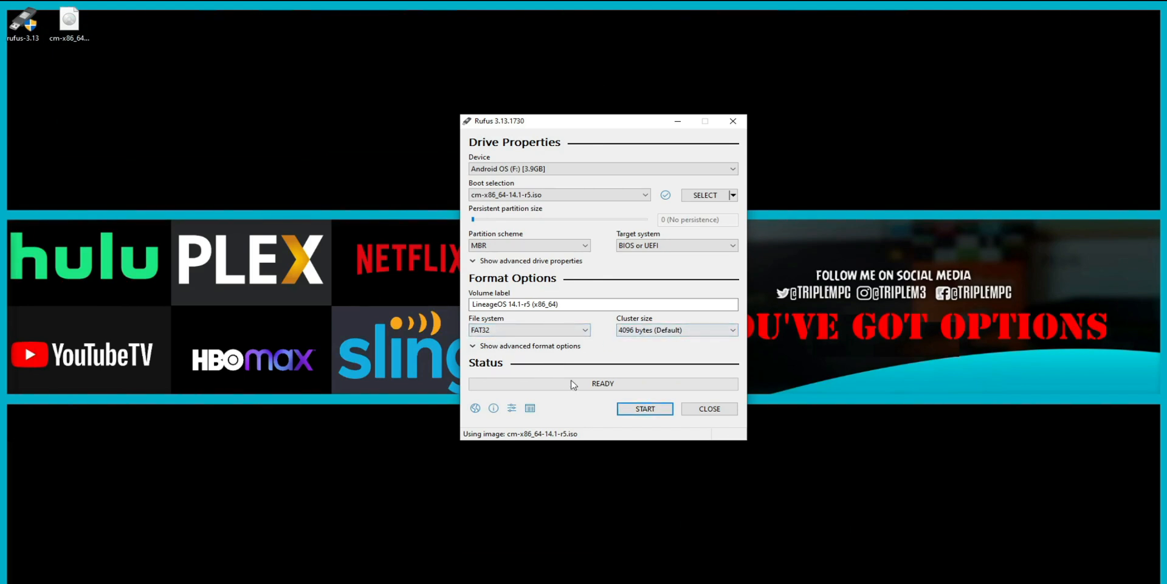
pyautogui.moveTo(601, 404)
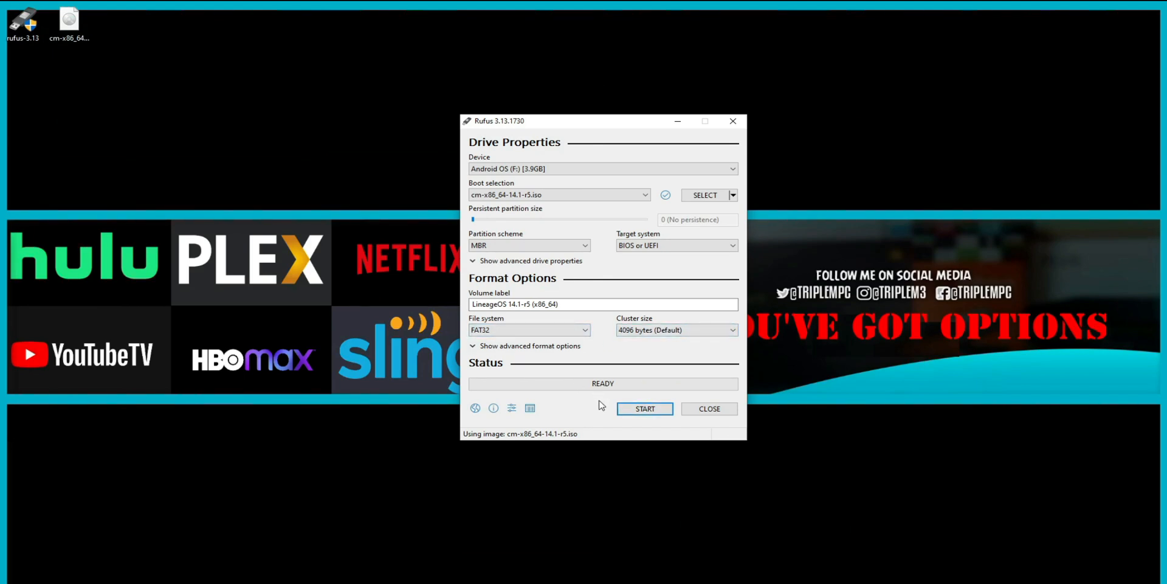
pyautogui.click(645, 408)
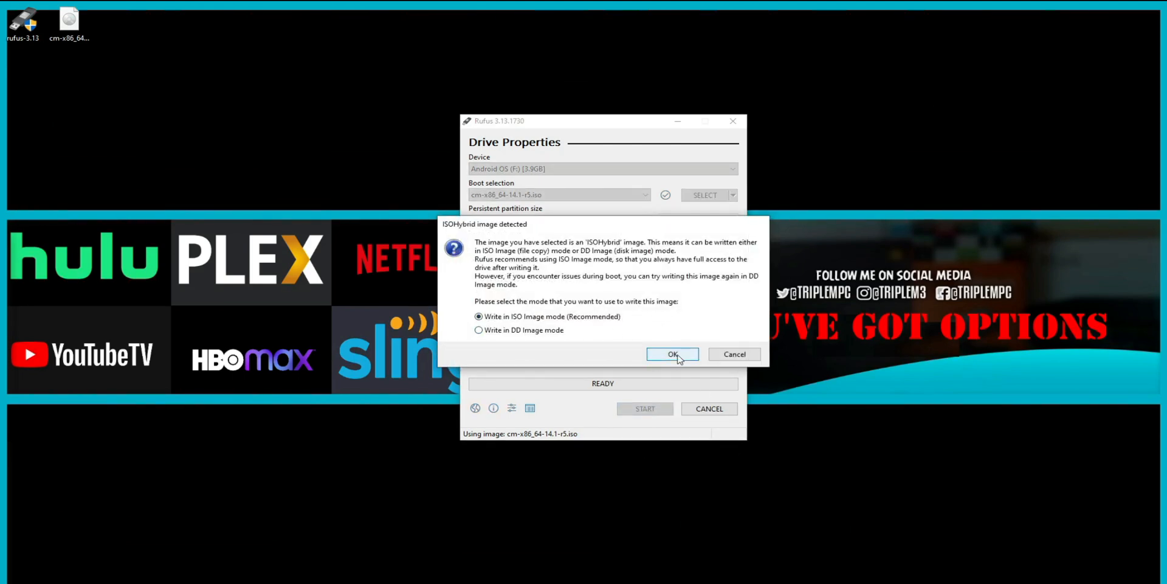
# Confirm ISO Image write mode and the data-erase warning, then close Rufus at READY.
pyautogui.click(672, 354)
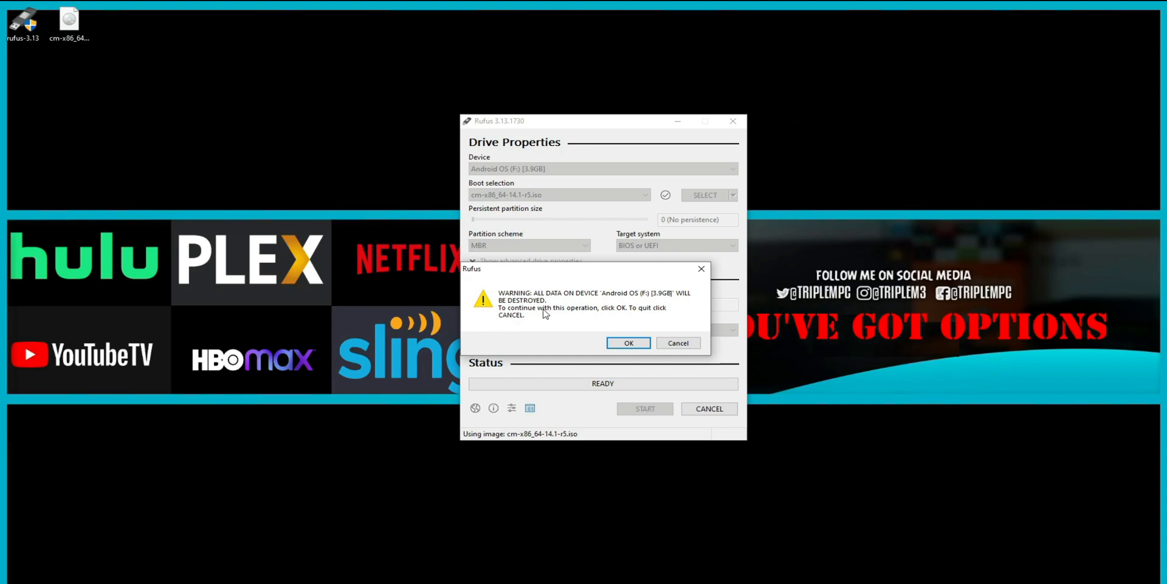
pyautogui.moveTo(551, 323)
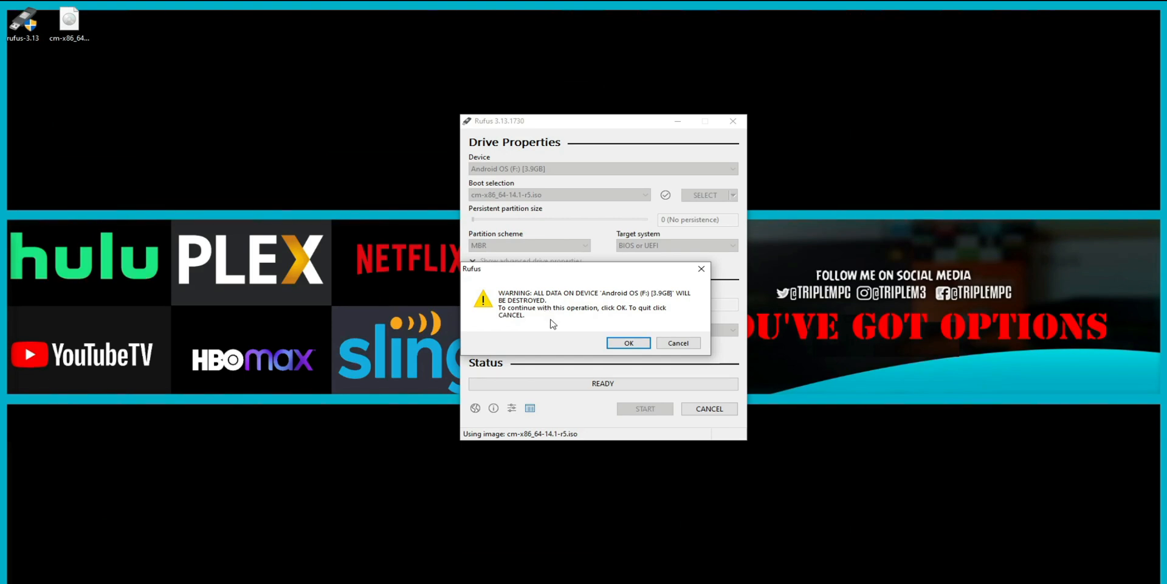
pyautogui.click(628, 343)
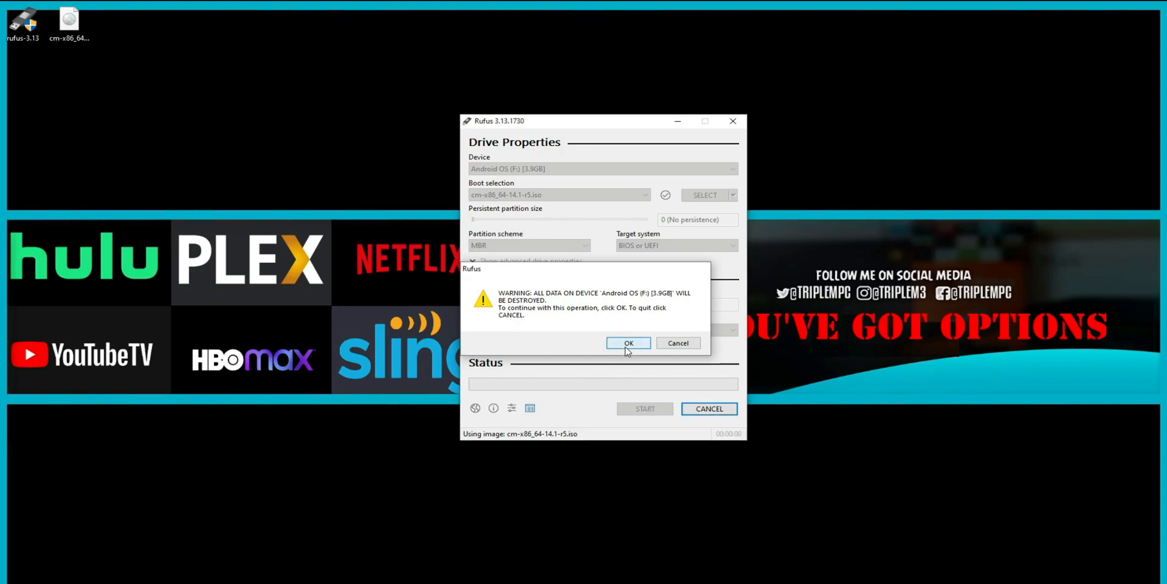
pyautogui.click(627, 343)
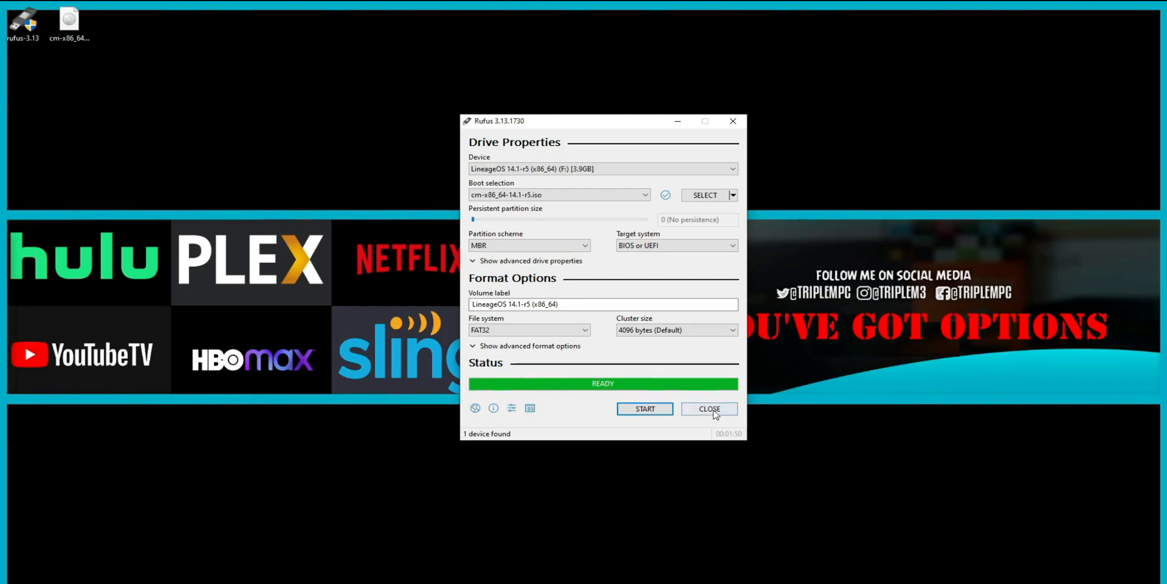
pyautogui.click(708, 408)
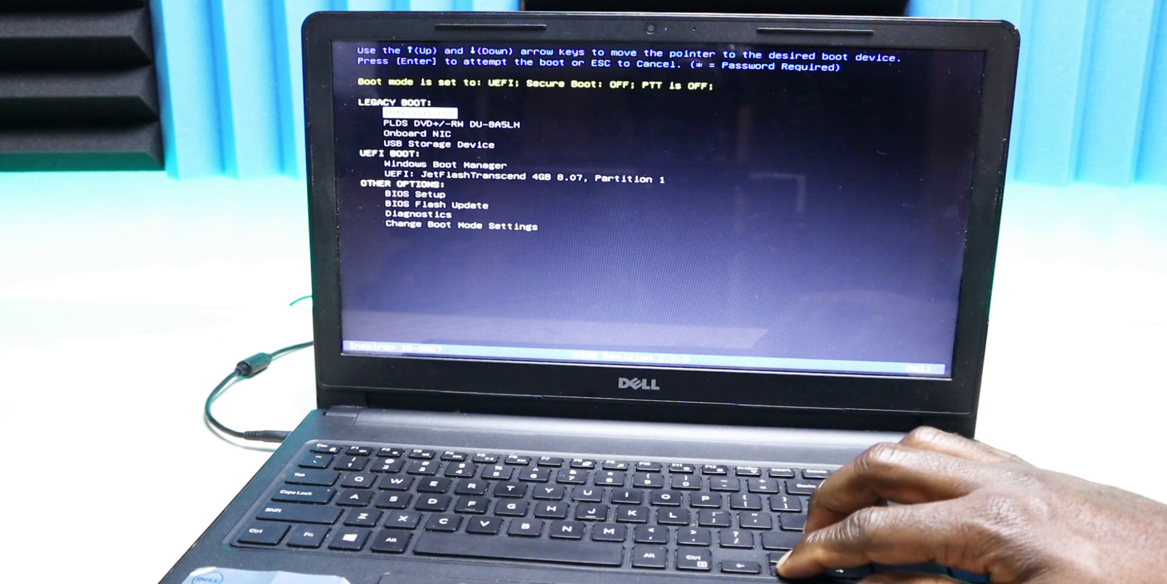
# Boot from USB Storage Device under Legacy Boot into the LineageOS 14.1-r5 live menu.
pyautogui.press('Down')
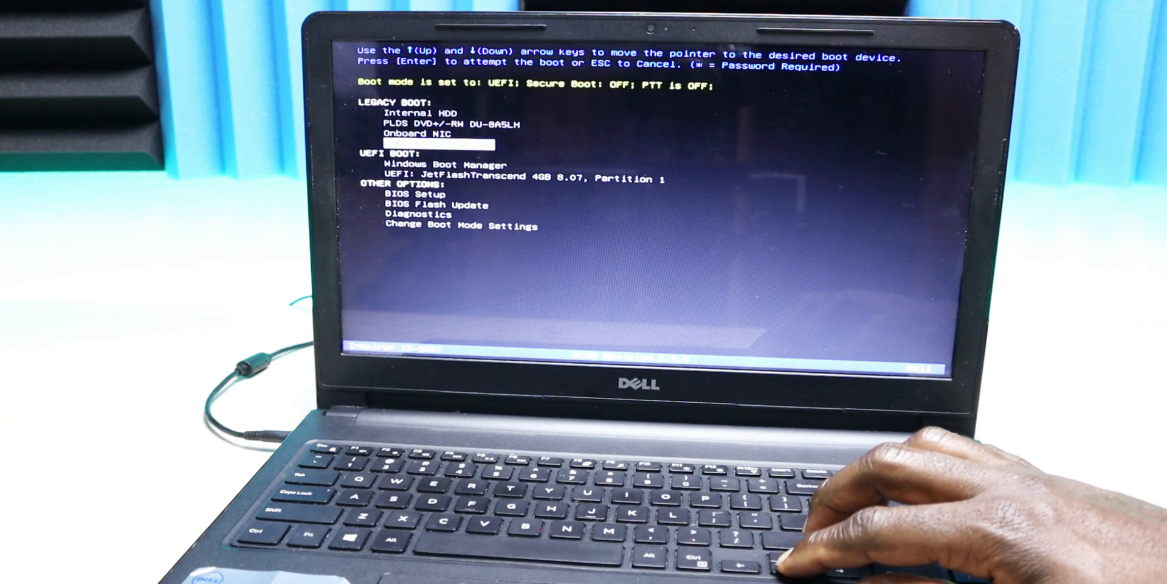
pyautogui.press('enter')
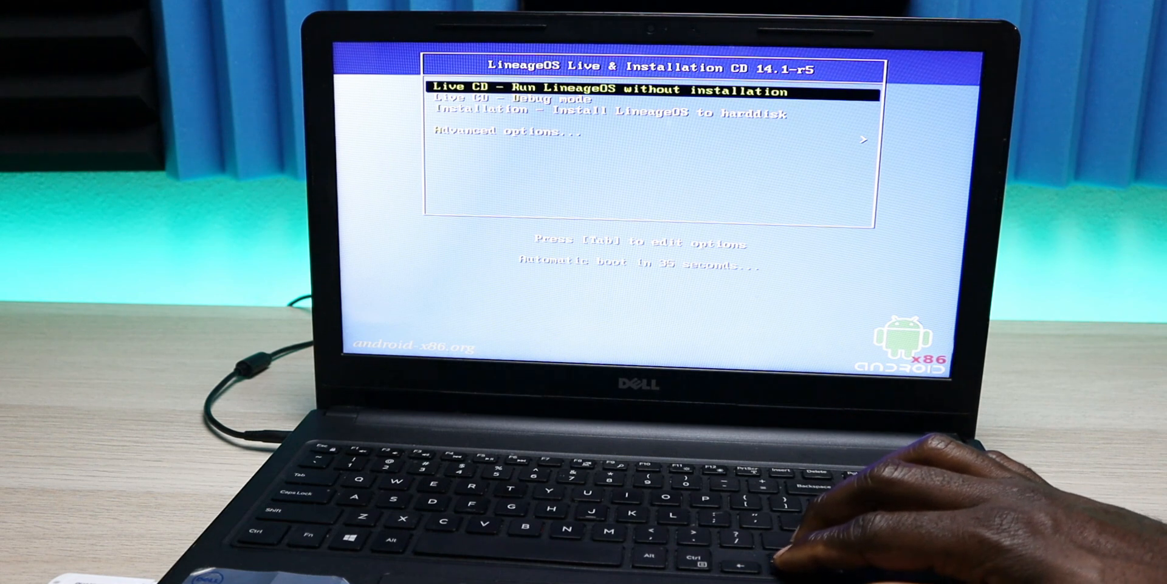
# Enter 'Advanced options...' from the LineageOS Live & Installation CD menu.
pyautogui.press('Down')
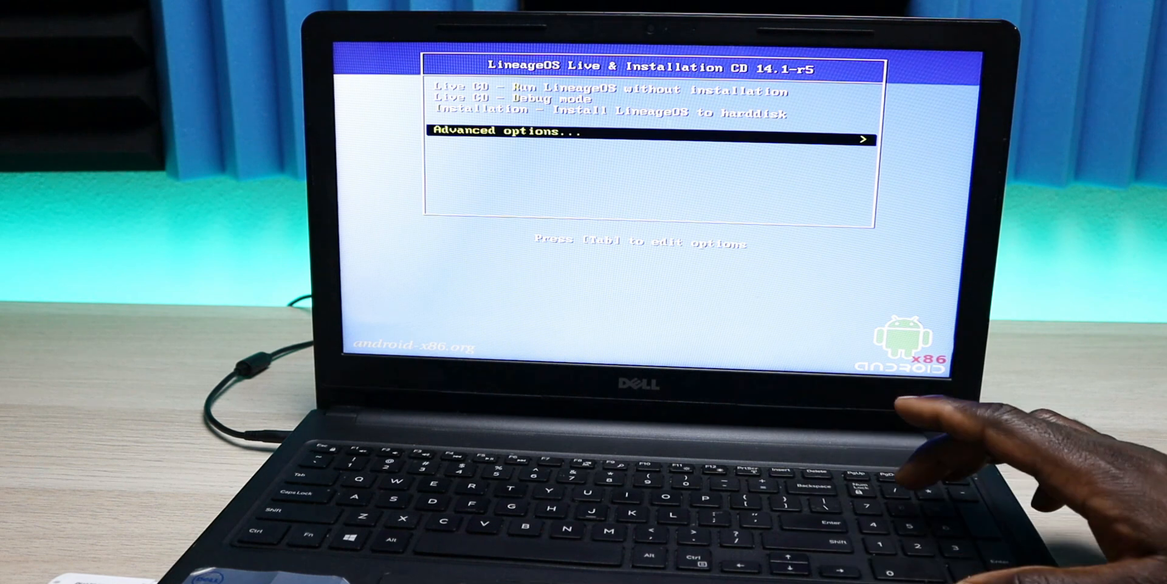
pyautogui.press('enter')
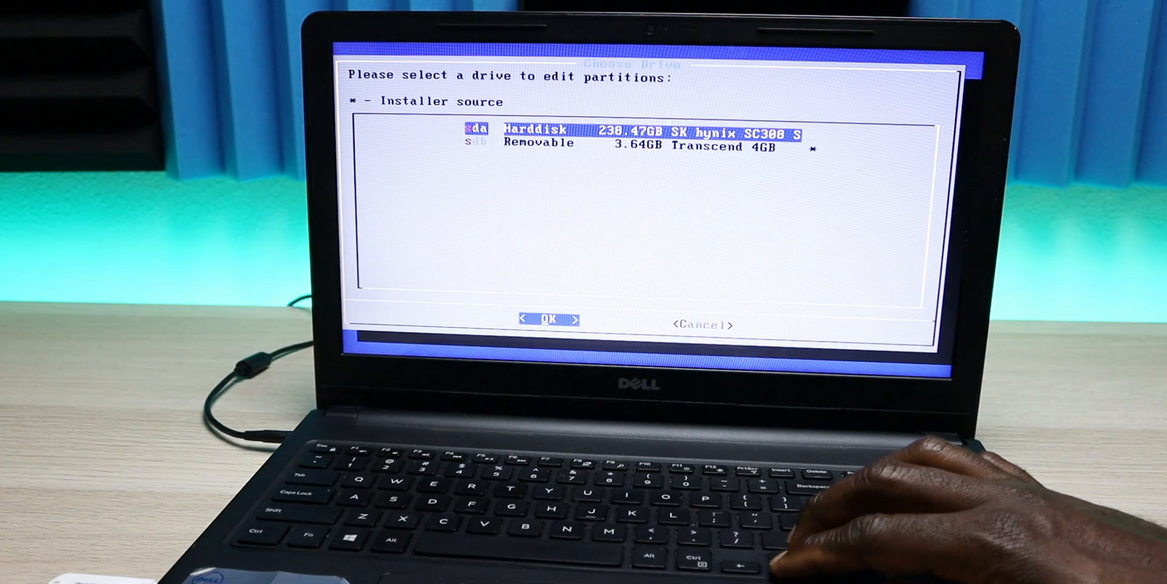
# Choose sda Harddisk as install target and answer Yes to the AUTO installation erase prompt.
pyautogui.press('Down')
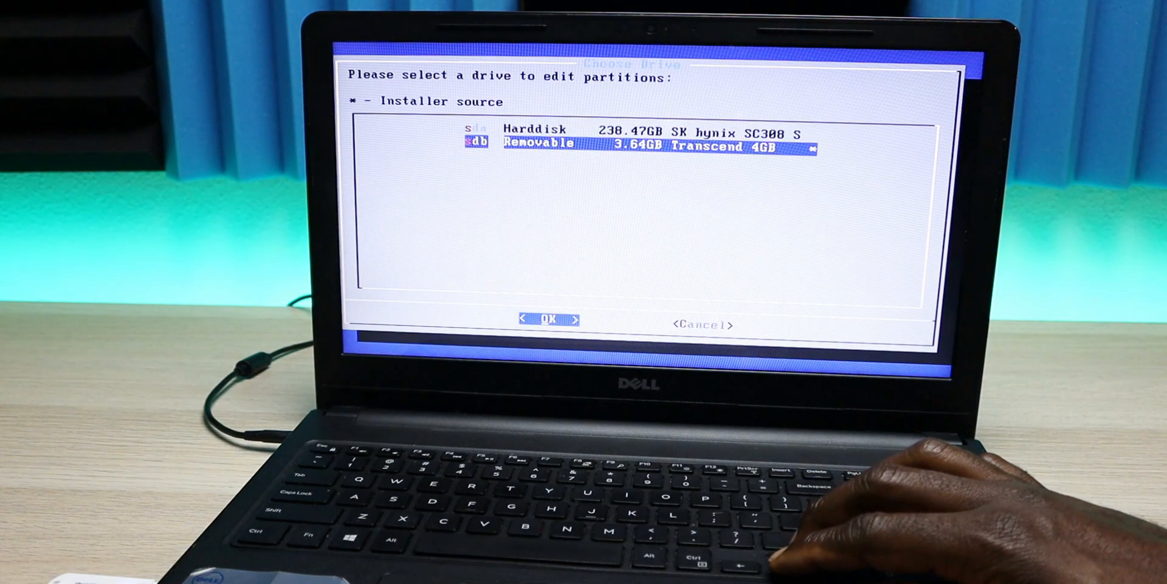
pyautogui.press('up')
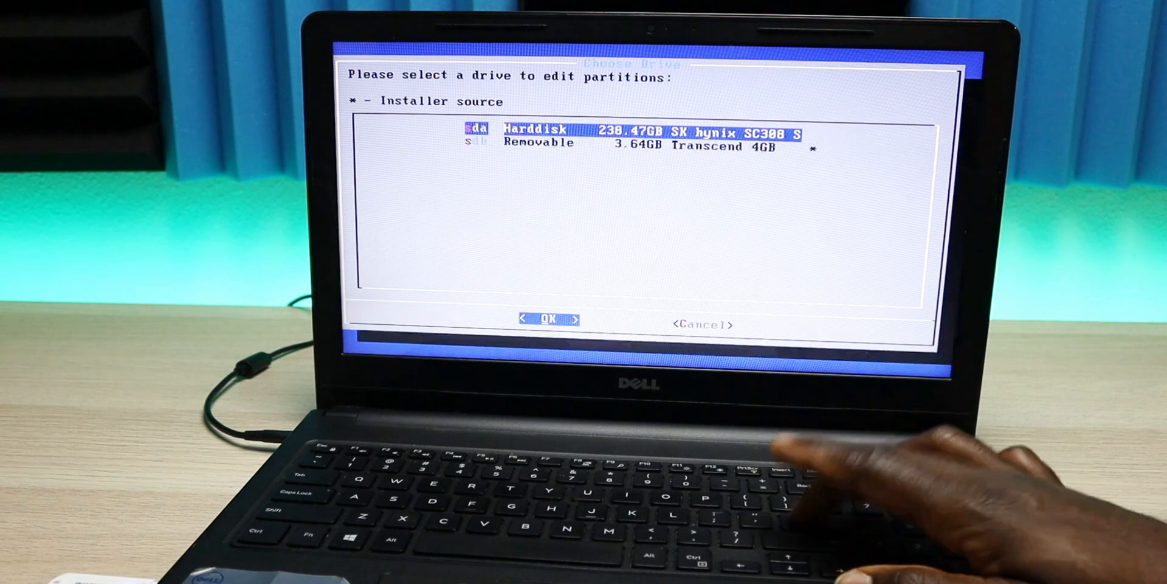
pyautogui.click(550, 319)
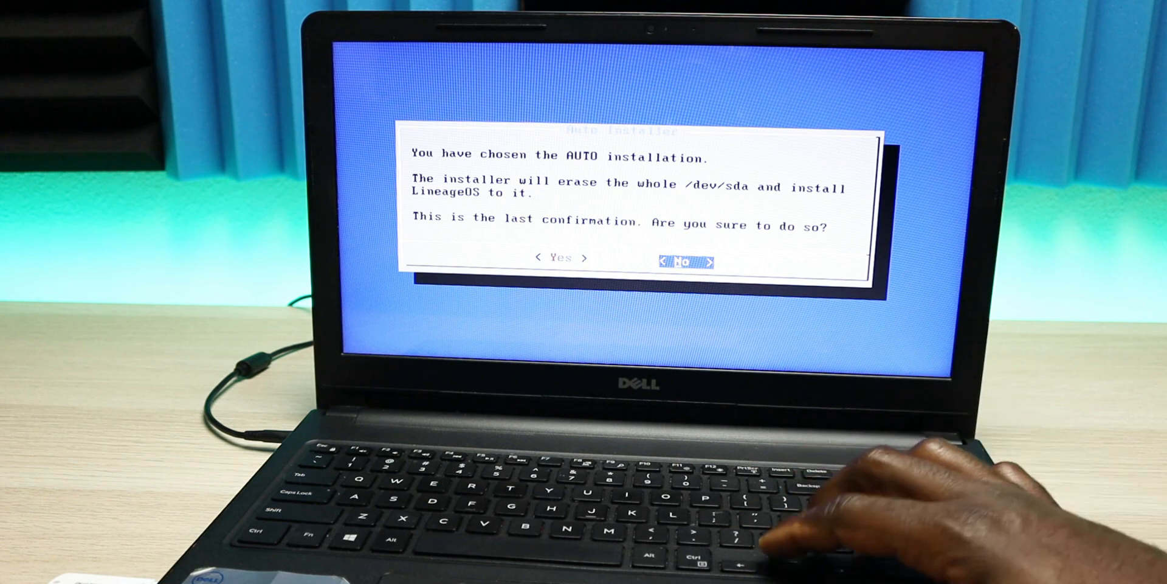
pyautogui.press('Left')
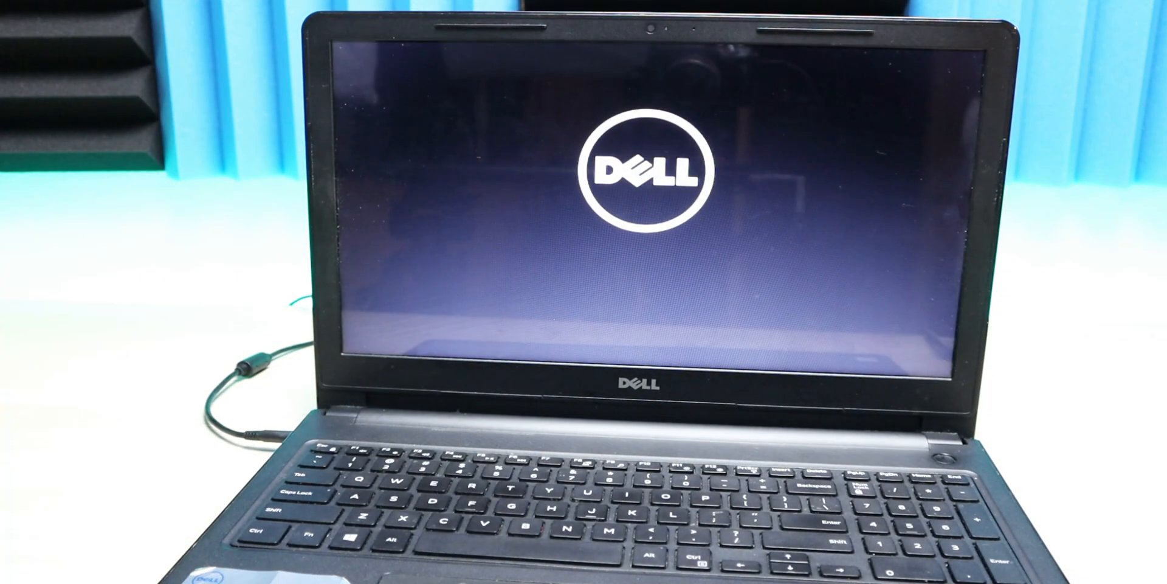
# Via F12, boot Internal HDD under Legacy Boot into the new LineageOS setup.
pyautogui.press('f12')
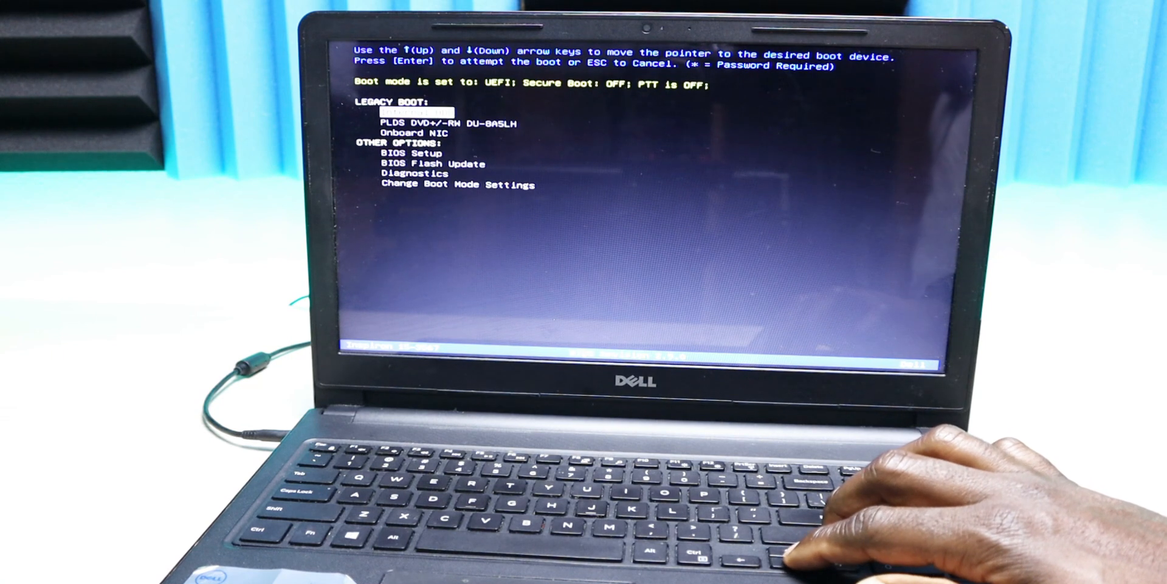
pyautogui.press('Down')
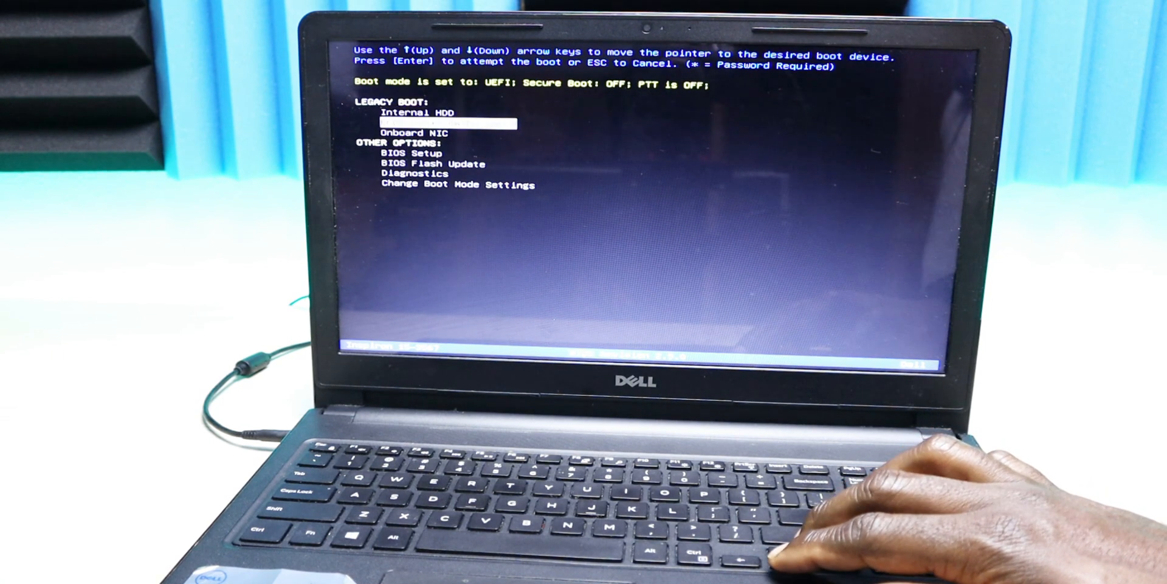
pyautogui.press('Up')
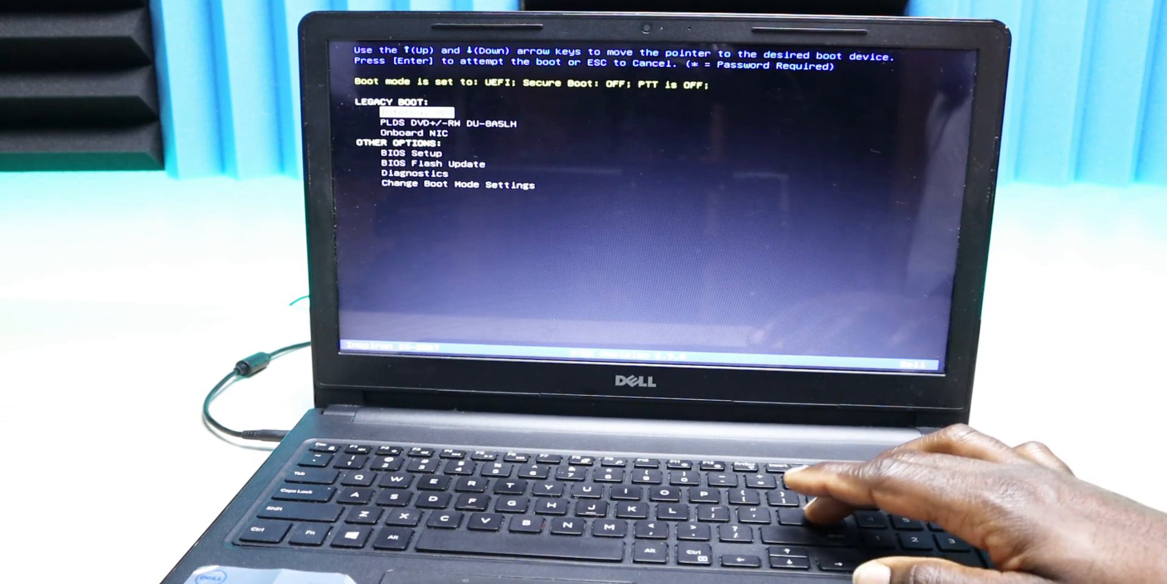
pyautogui.press('enter')
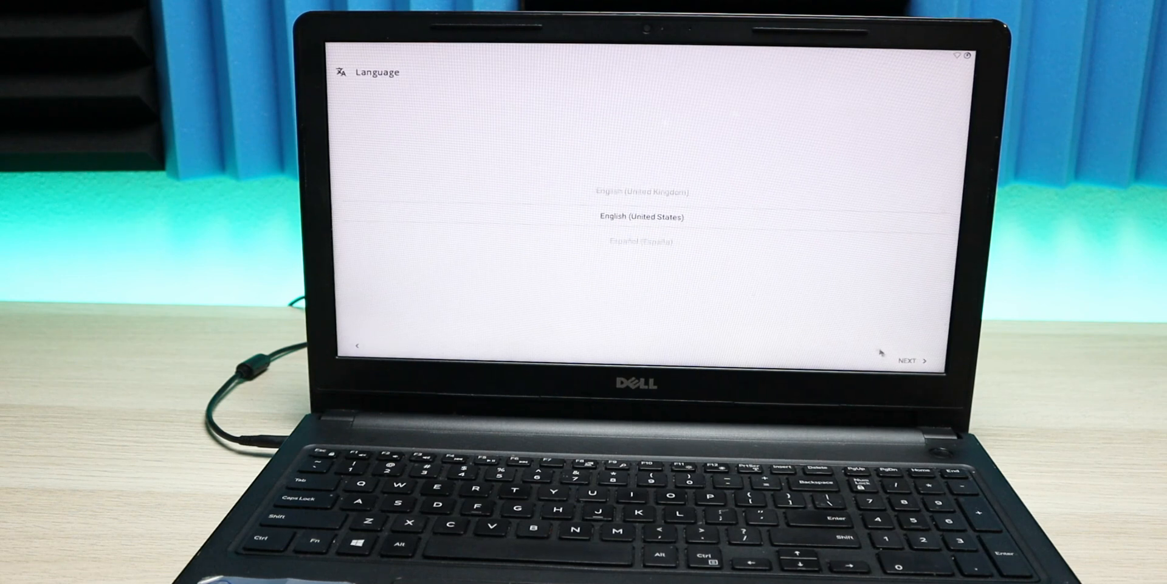
# Keep English (United States), agree to Google's terms and finish the setup wizard with All Set.
pyautogui.click(912, 361)
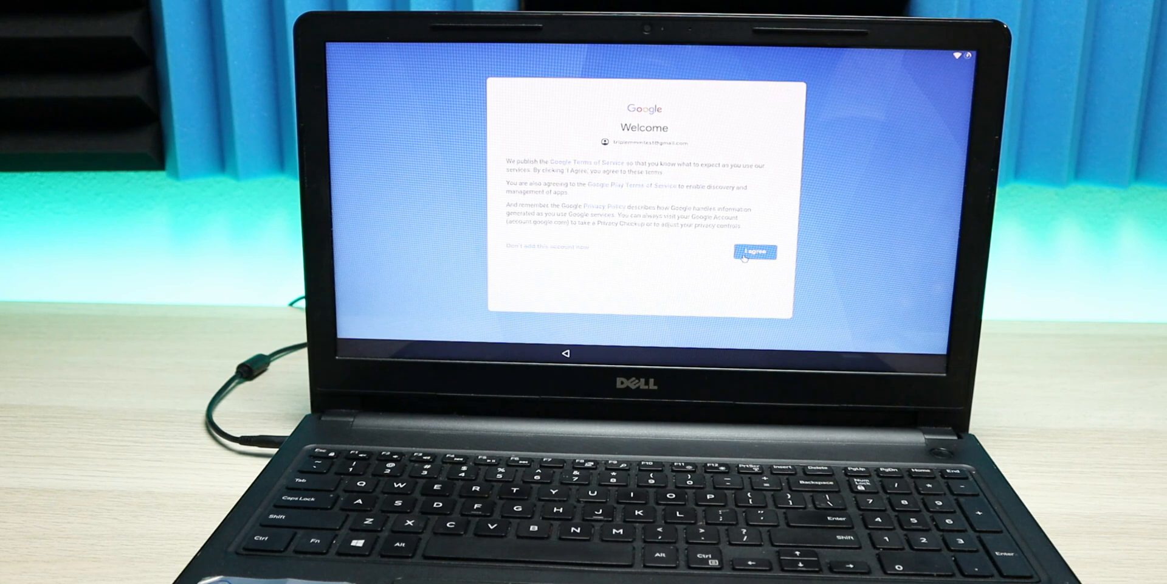
pyautogui.click(753, 253)
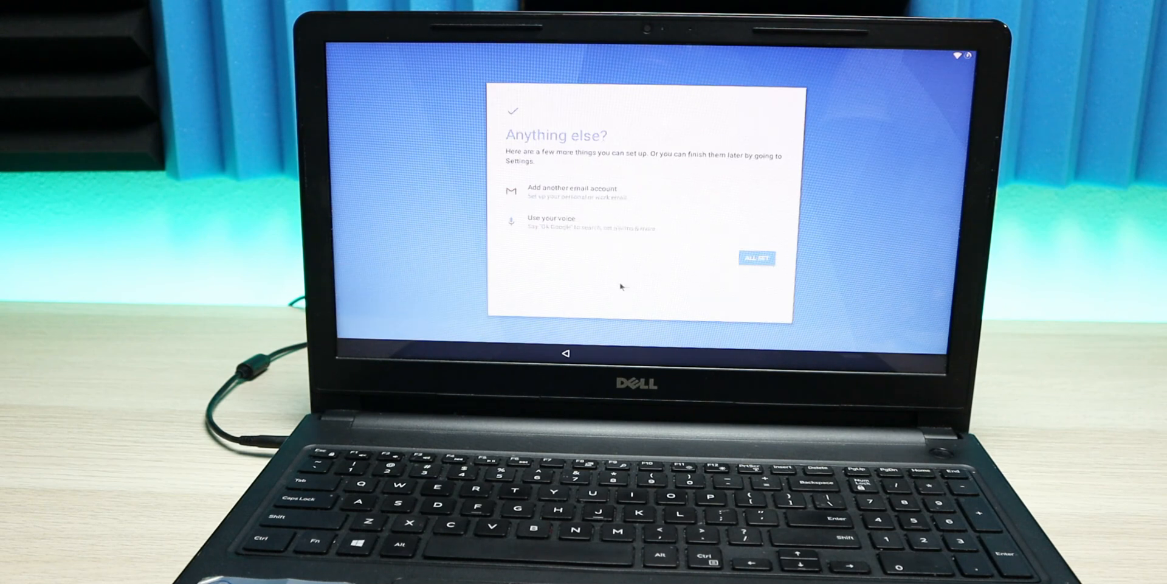
pyautogui.click(757, 258)
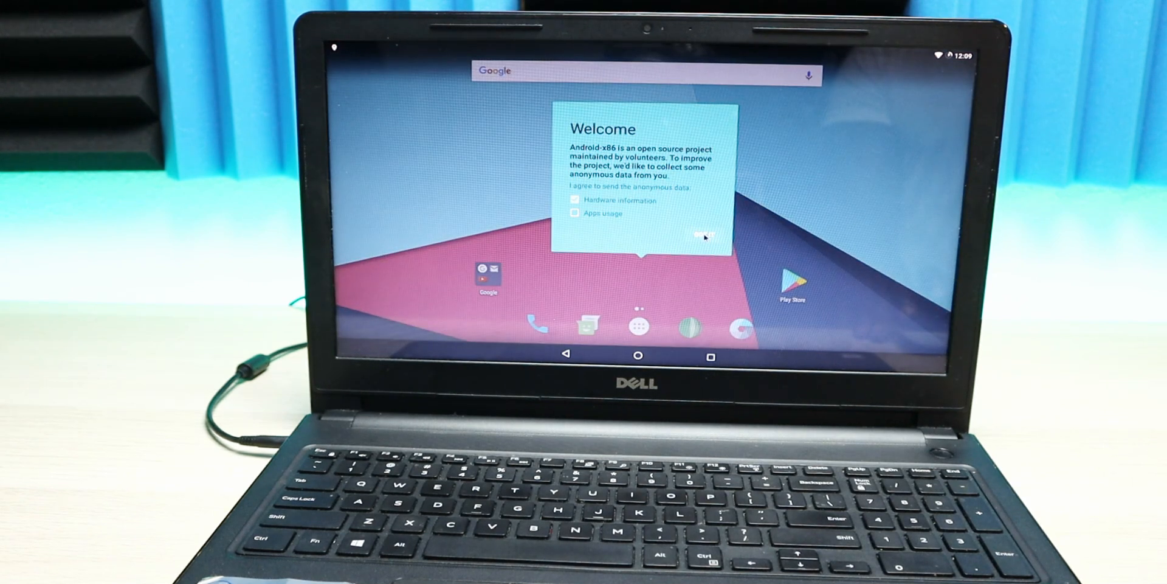
# Dismiss the data-collection Welcome card with Hardware information and Apps usage left unchecked.
pyautogui.click(712, 236)
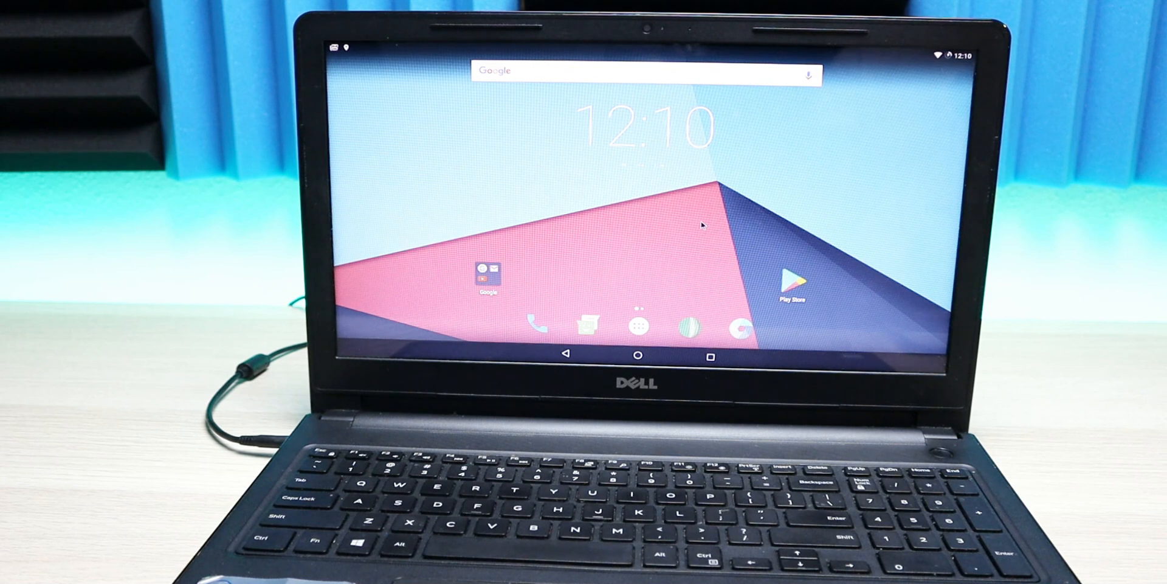
pyautogui.moveTo(691, 287)
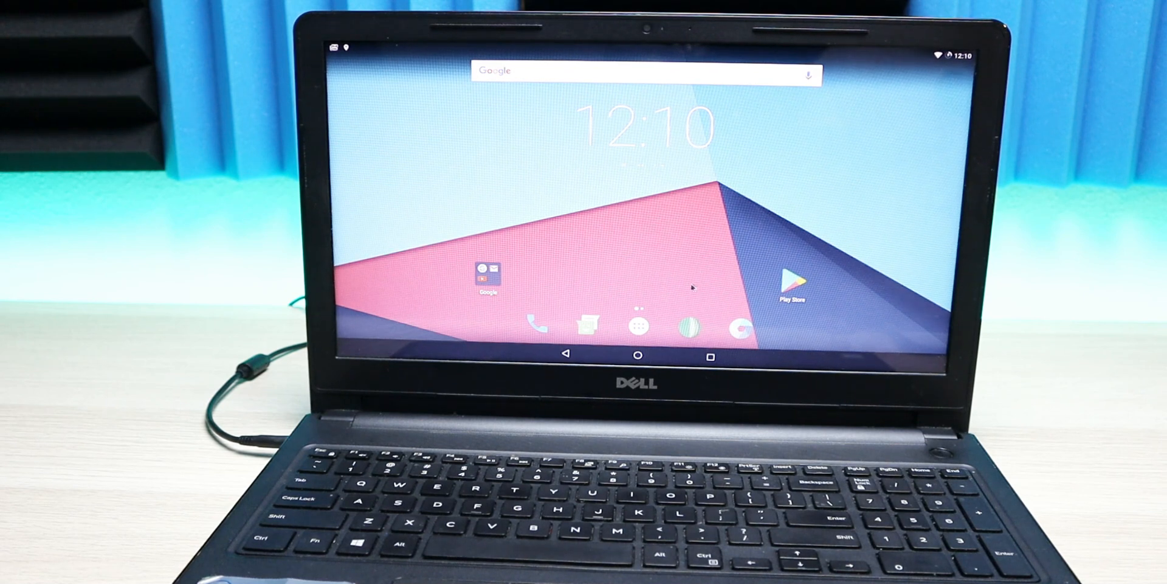
# From the app drawer, reach Settings and scroll to the Apps compatibility page for native bridge.
pyautogui.click(637, 327)
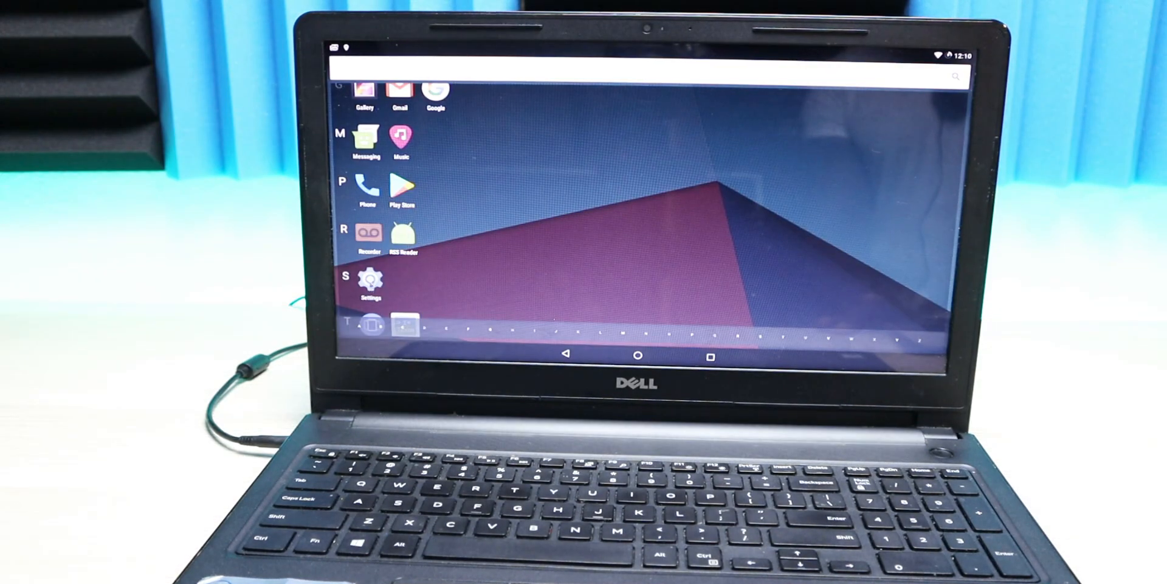
pyautogui.click(365, 285)
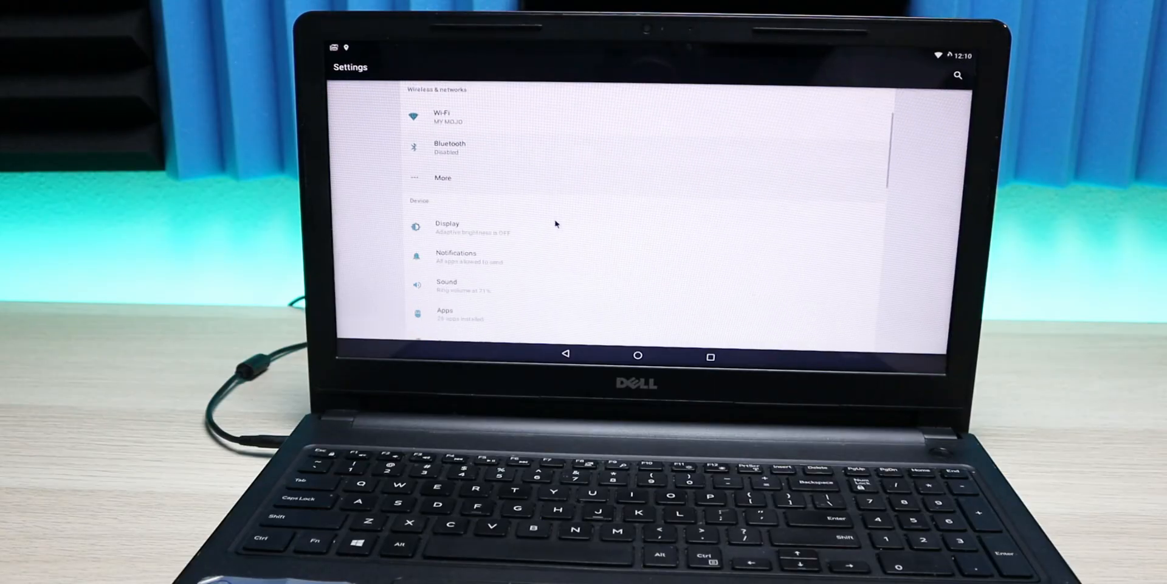
pyautogui.scroll(-3)
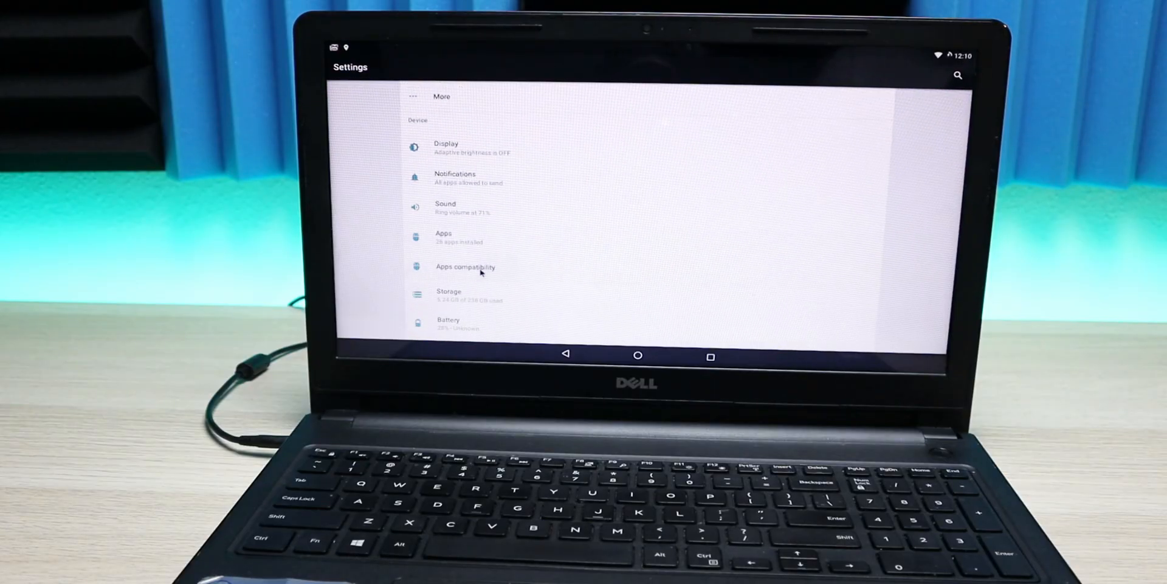
pyautogui.click(465, 267)
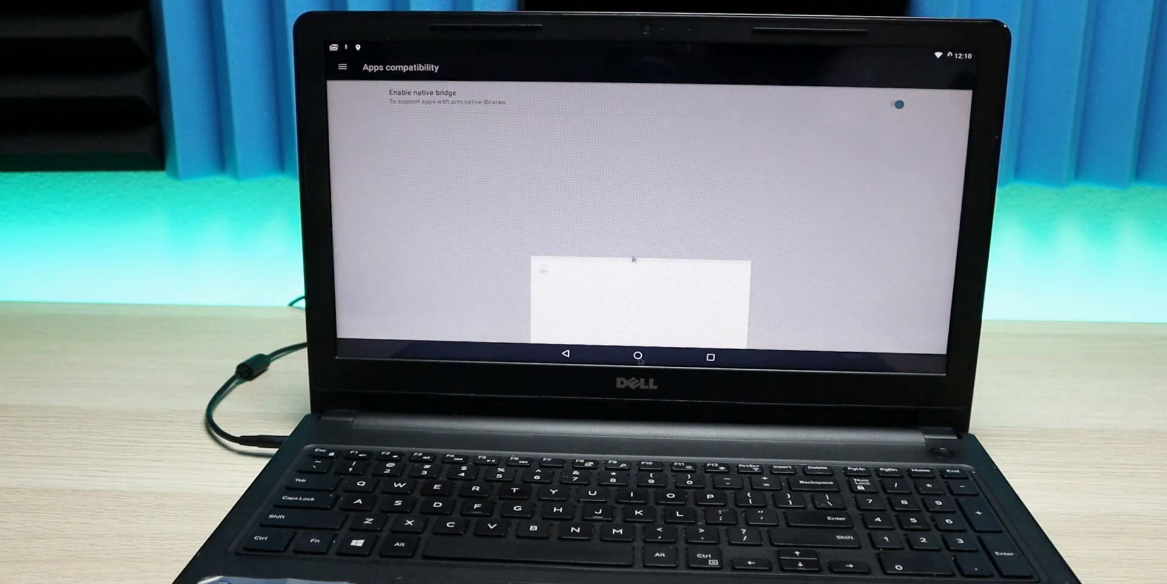